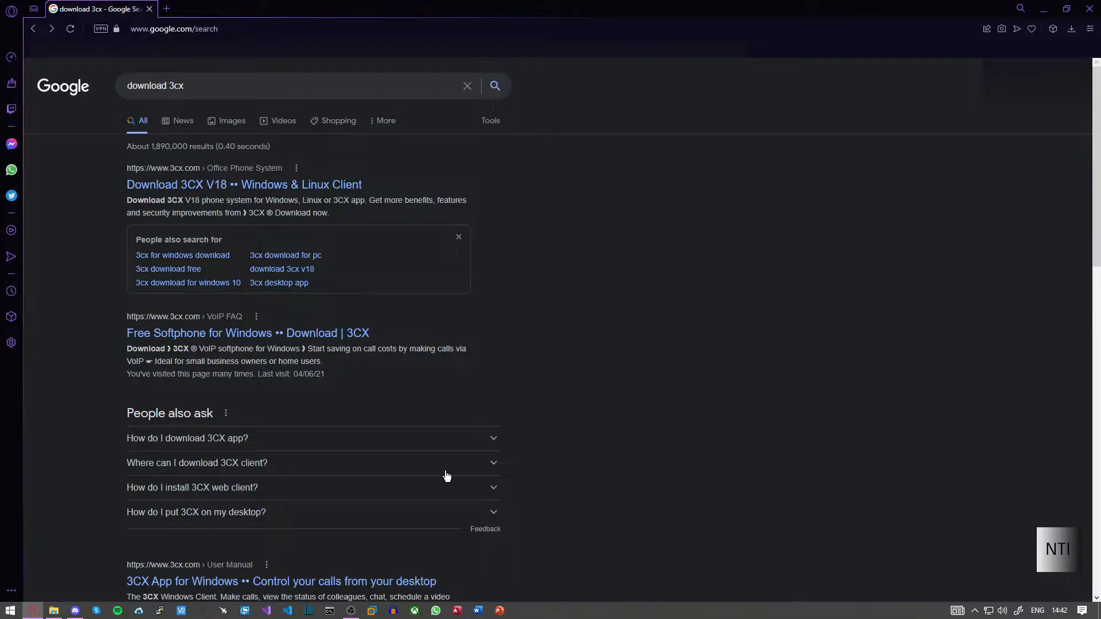
mouse_move(41, 101)
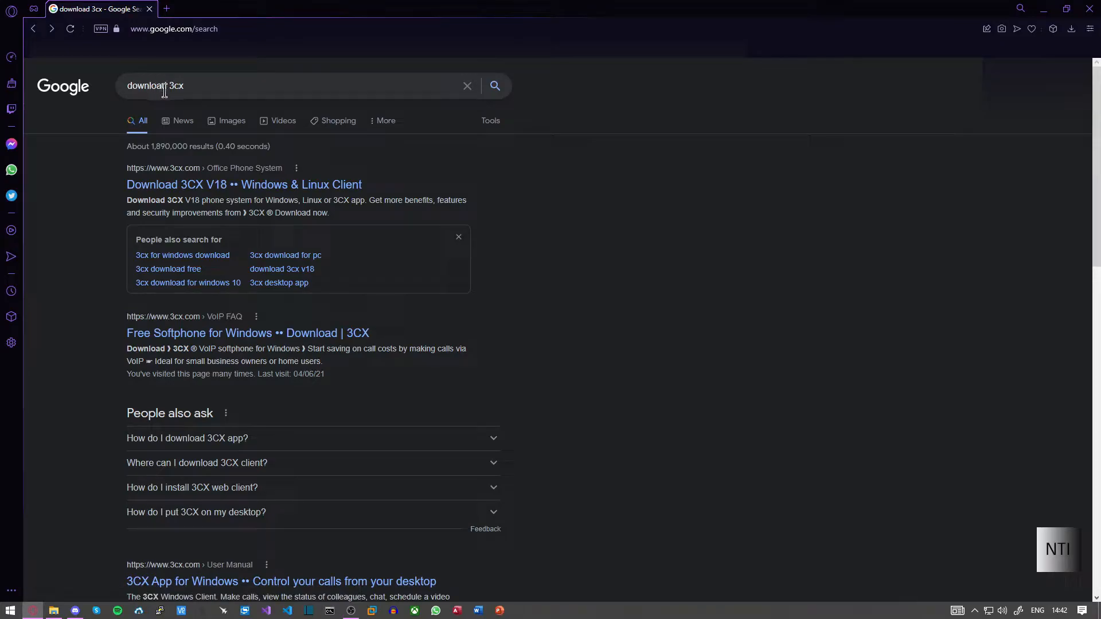
mouse_move(244, 184)
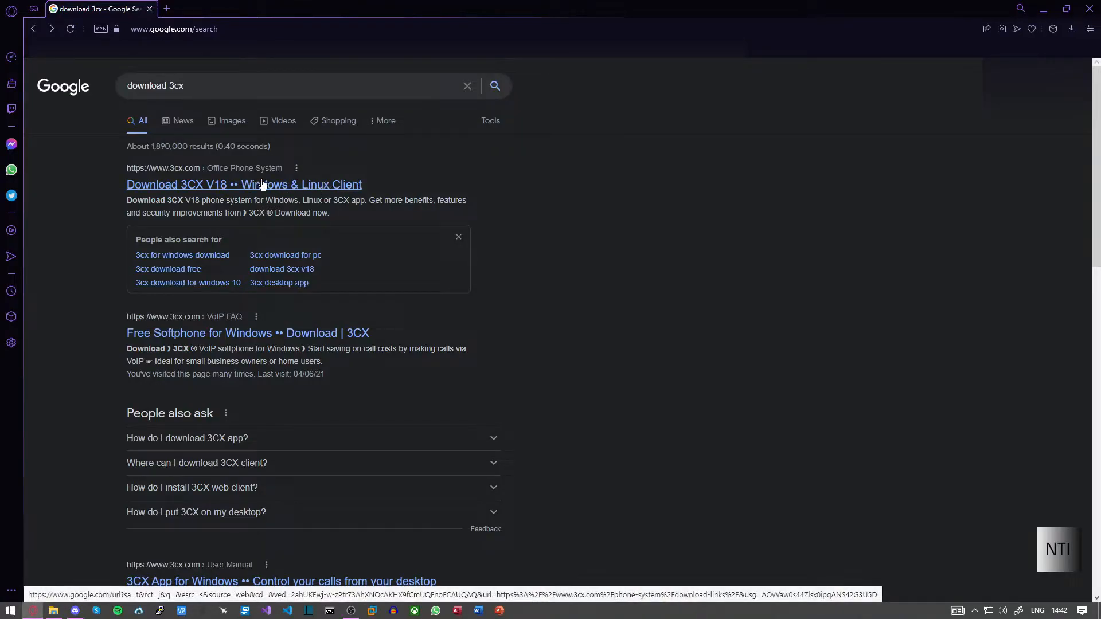
Open the 'Download 3CX V18 – Windows & Linux Client' result and follow the customer account link.
left_click(243, 184)
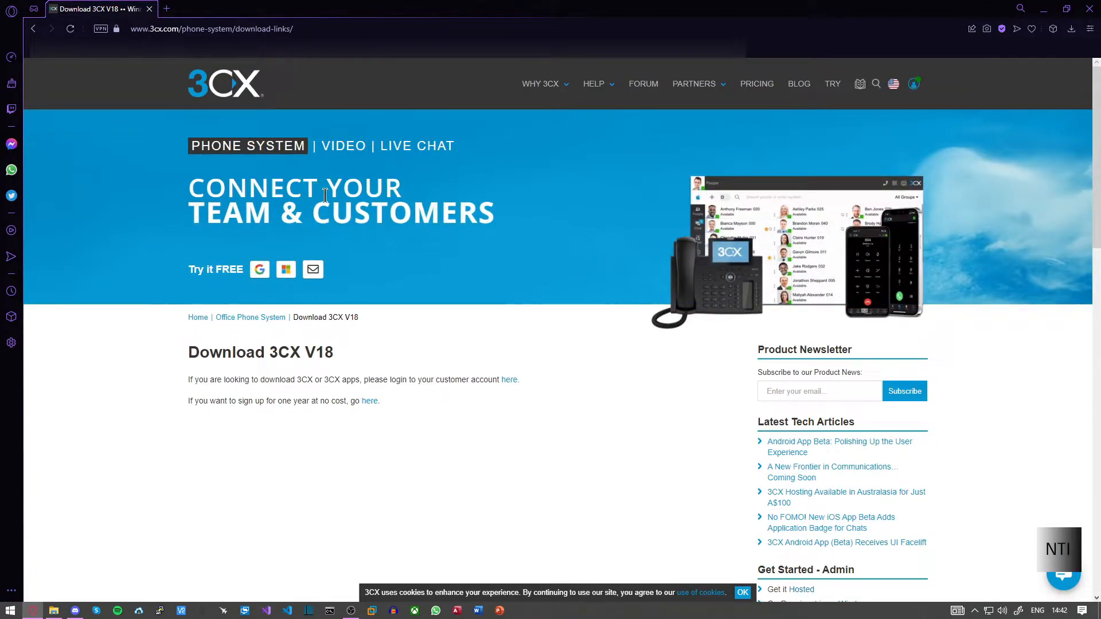
mouse_move(508, 379)
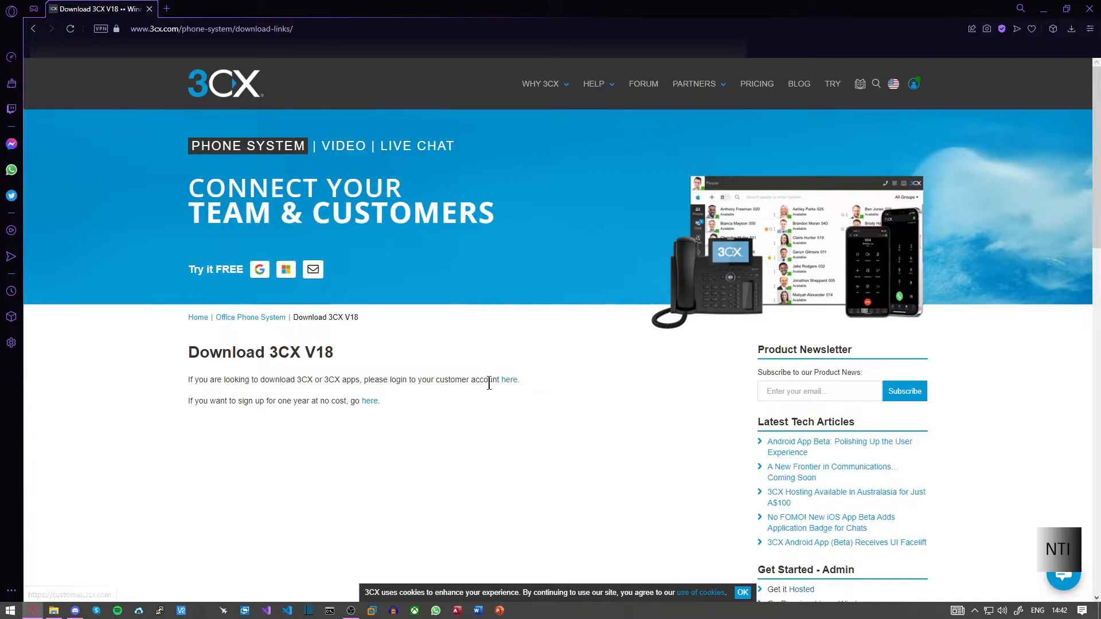
left_click(913, 83)
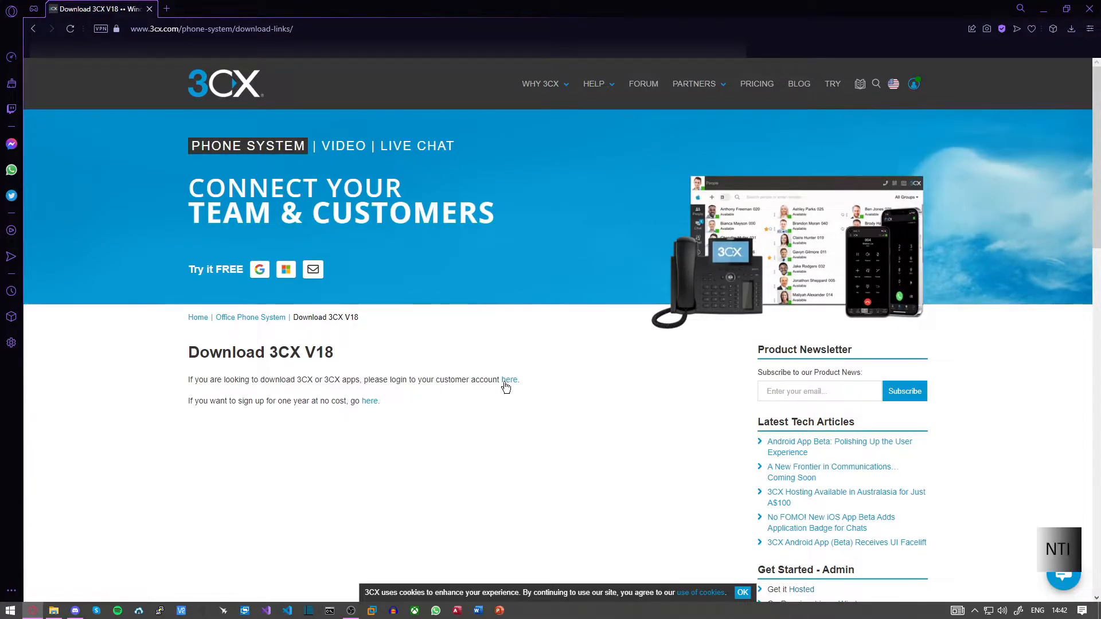
Download the (v16) debian9iso netinst ISO from the customer portal's Downloads list.
left_click(509, 380)
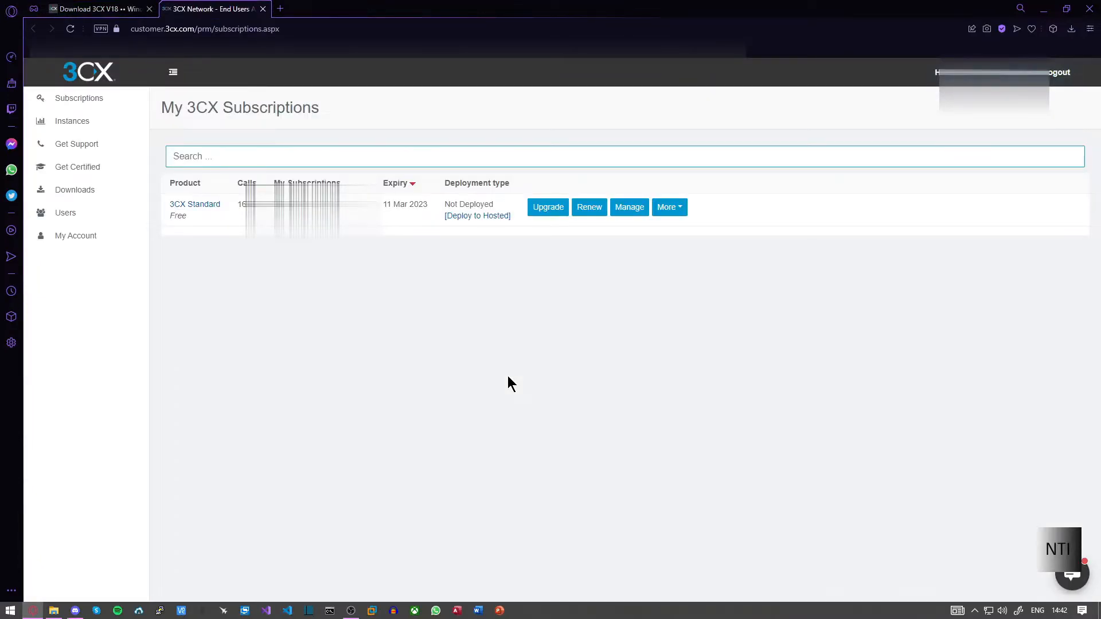
mouse_move(74, 190)
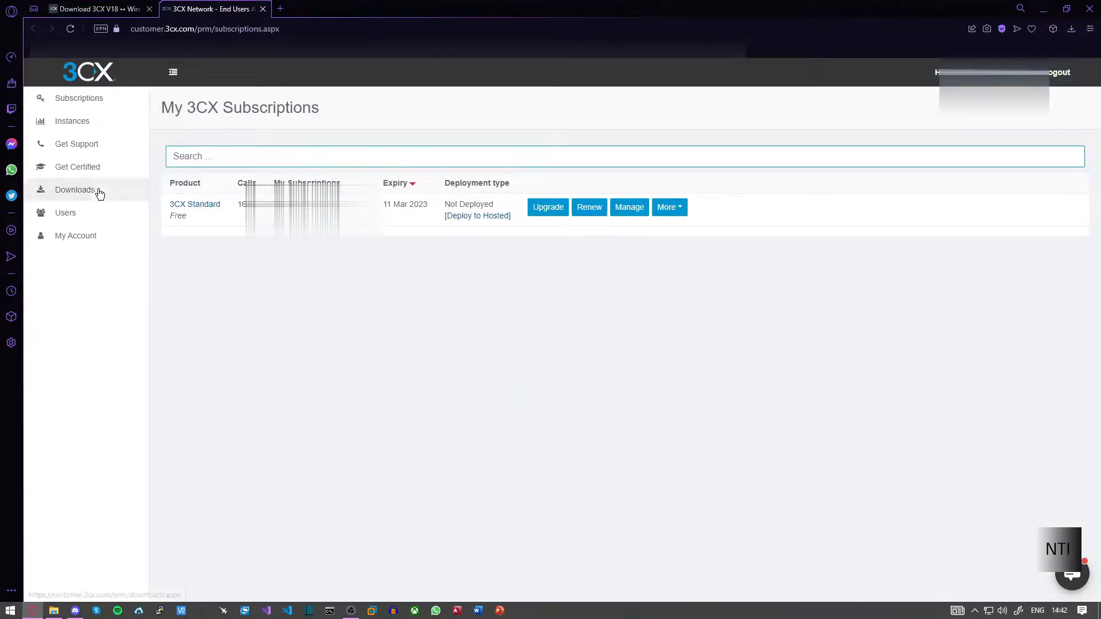
left_click(75, 190)
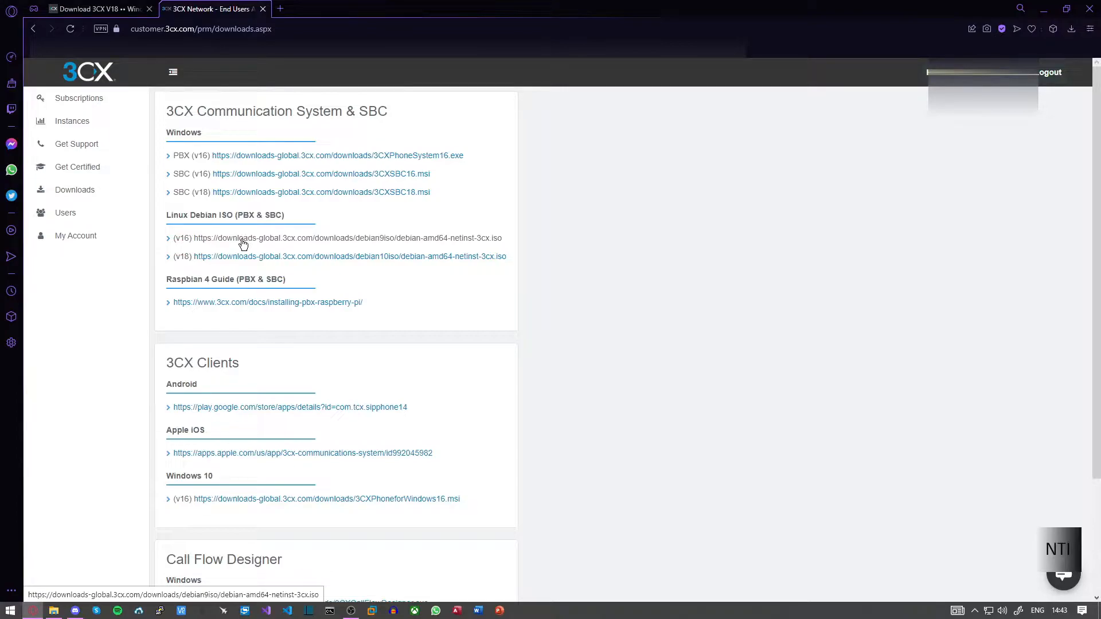
left_click(347, 237)
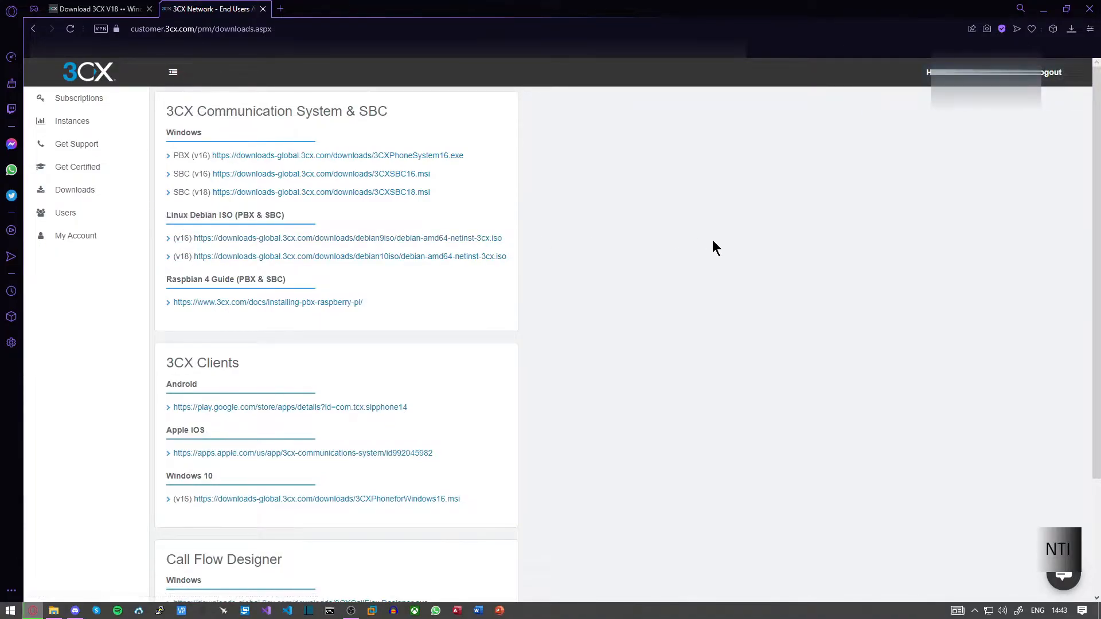
left_click(1072, 28)
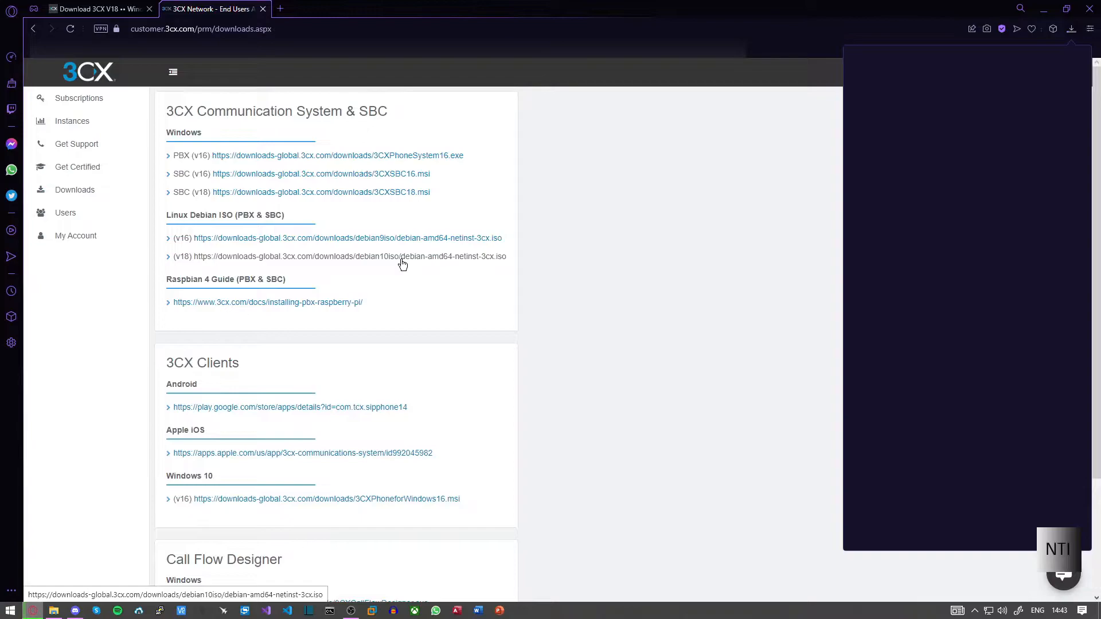
mouse_move(609, 235)
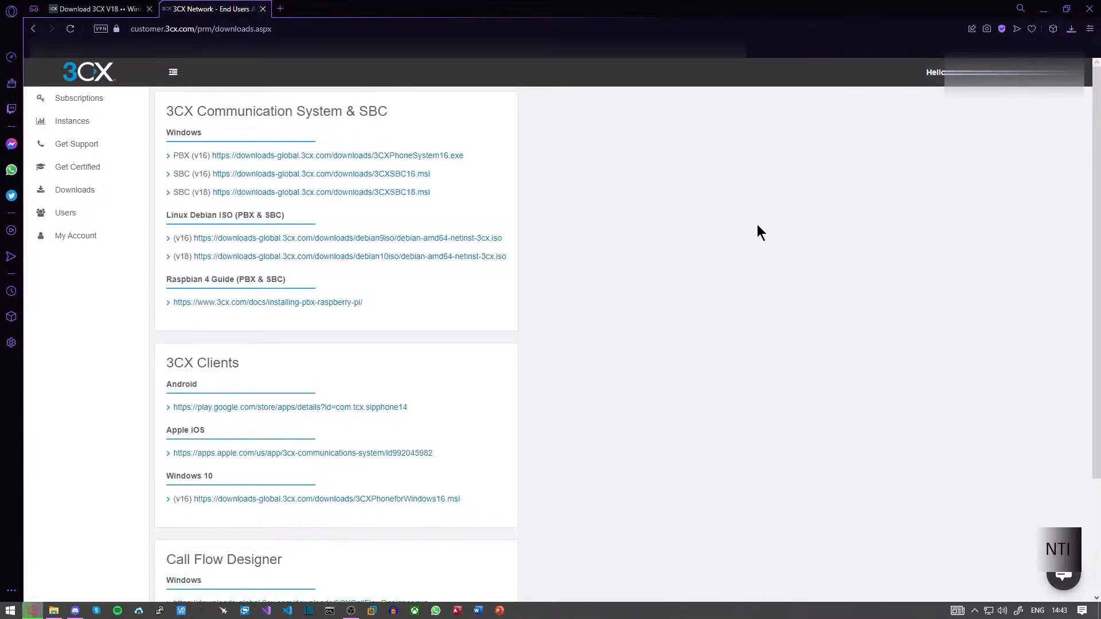
mouse_move(683, 254)
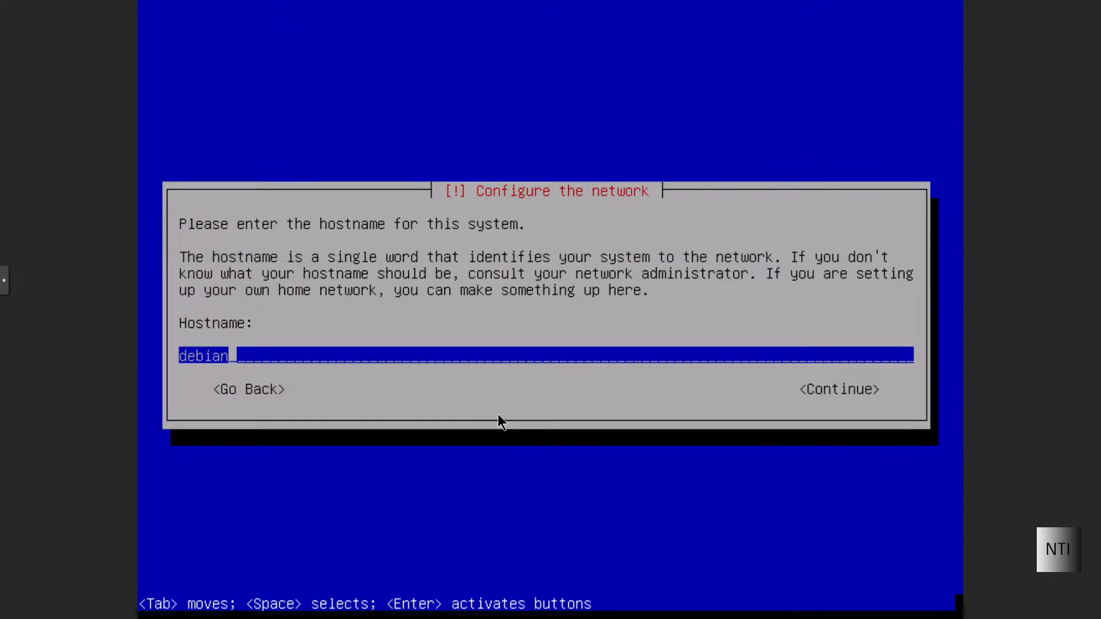
Change the hostname to one starting with '3cx-for-' and enter the root password.
type("3")
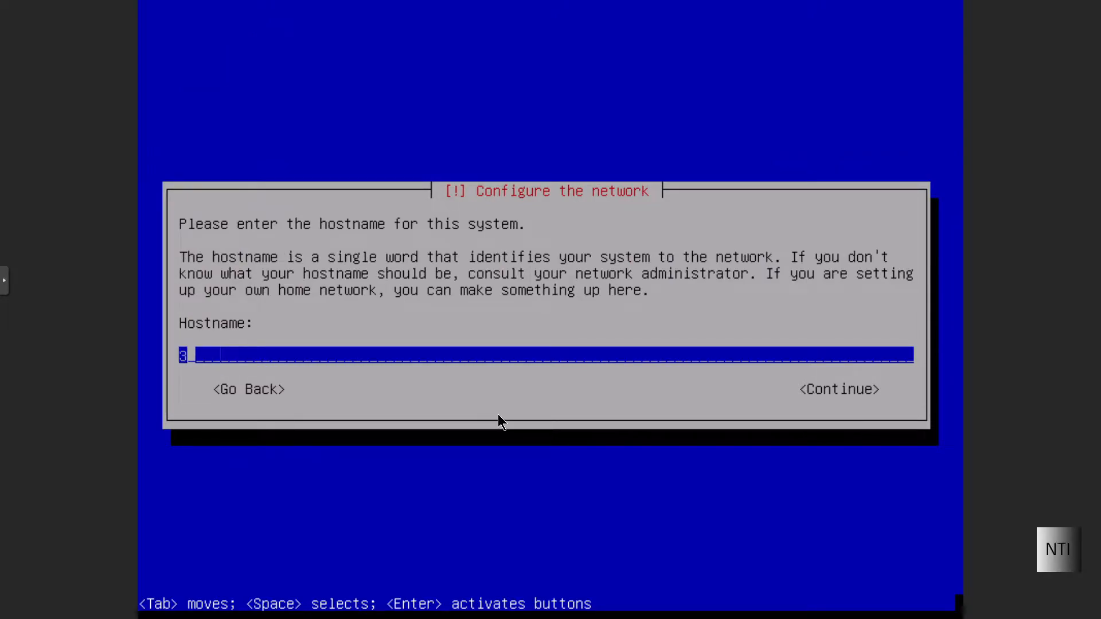
type("cx-for-")
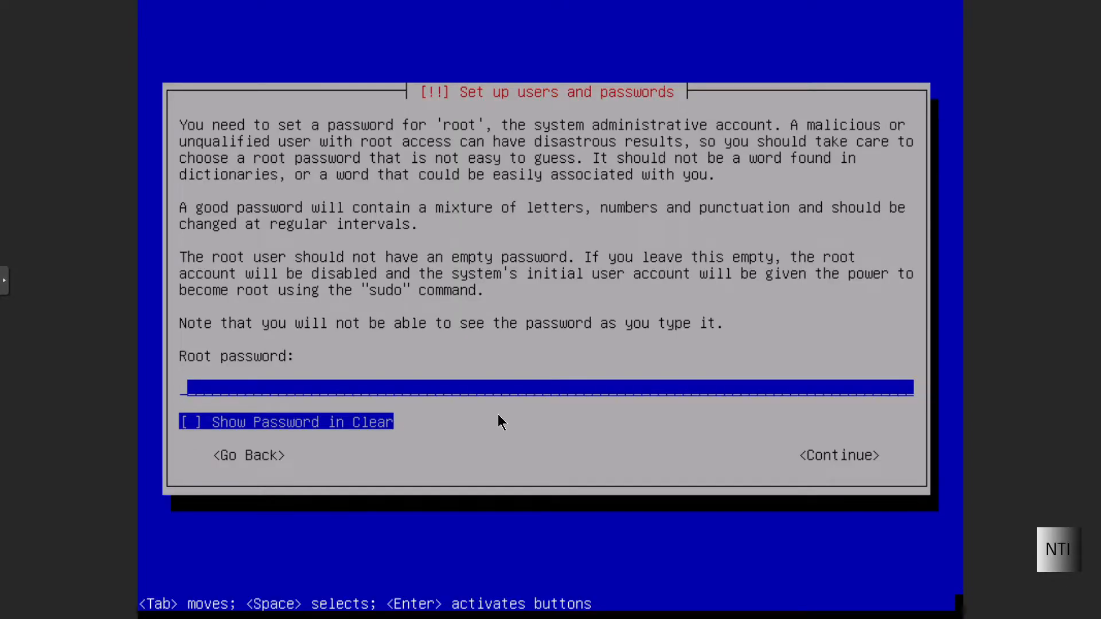
type("*")
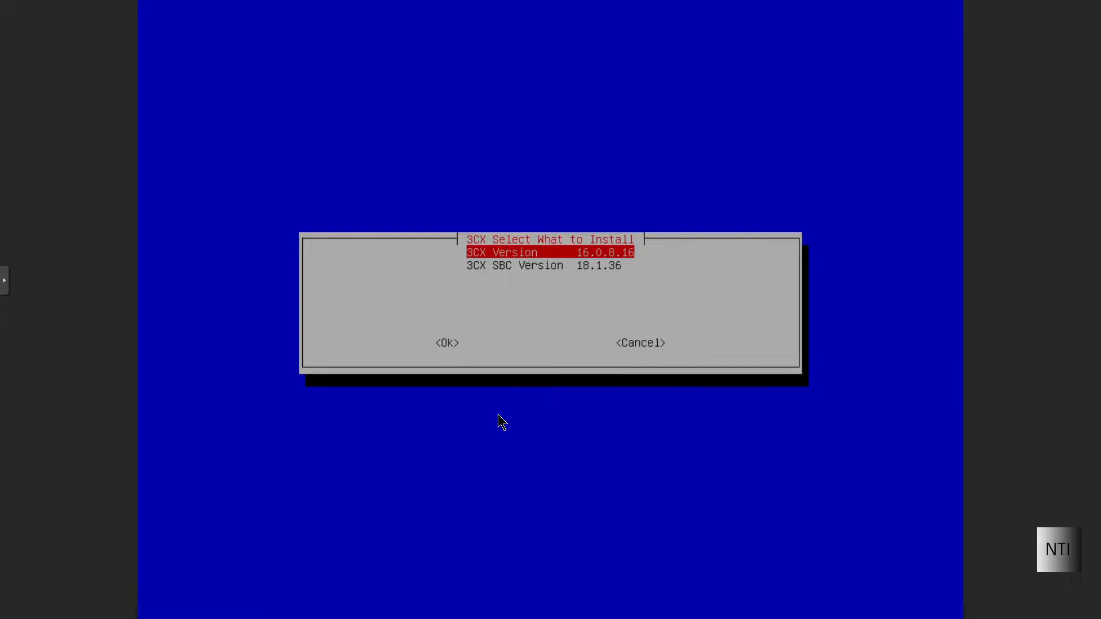
Select 3CX Version 16.0.8.16 over the SBC and accept the license agreement.
key("Down")
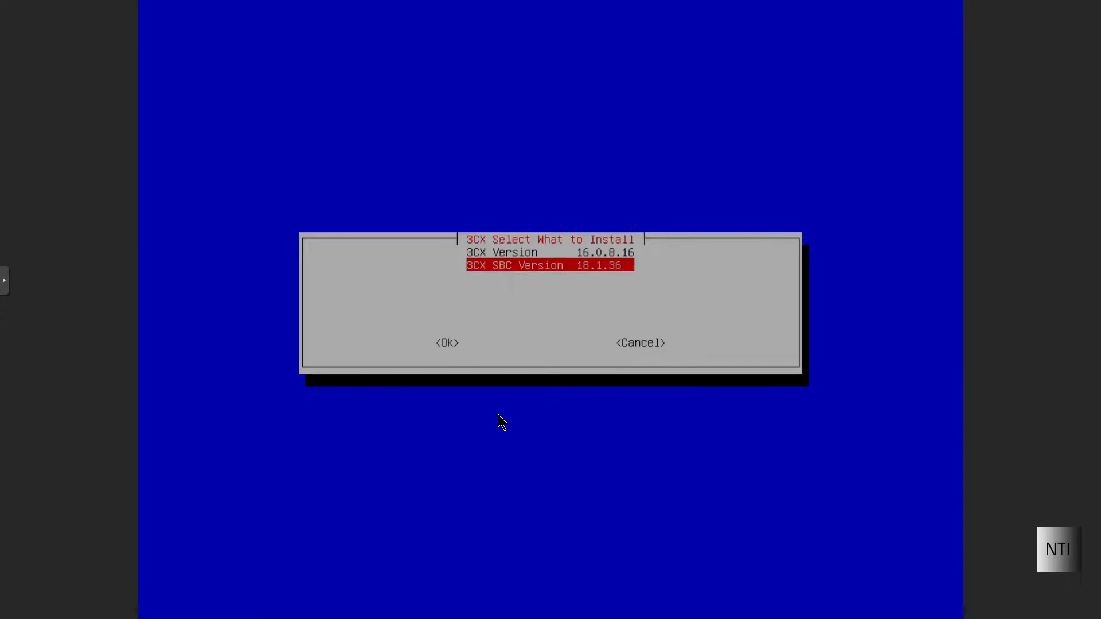
key("Up")
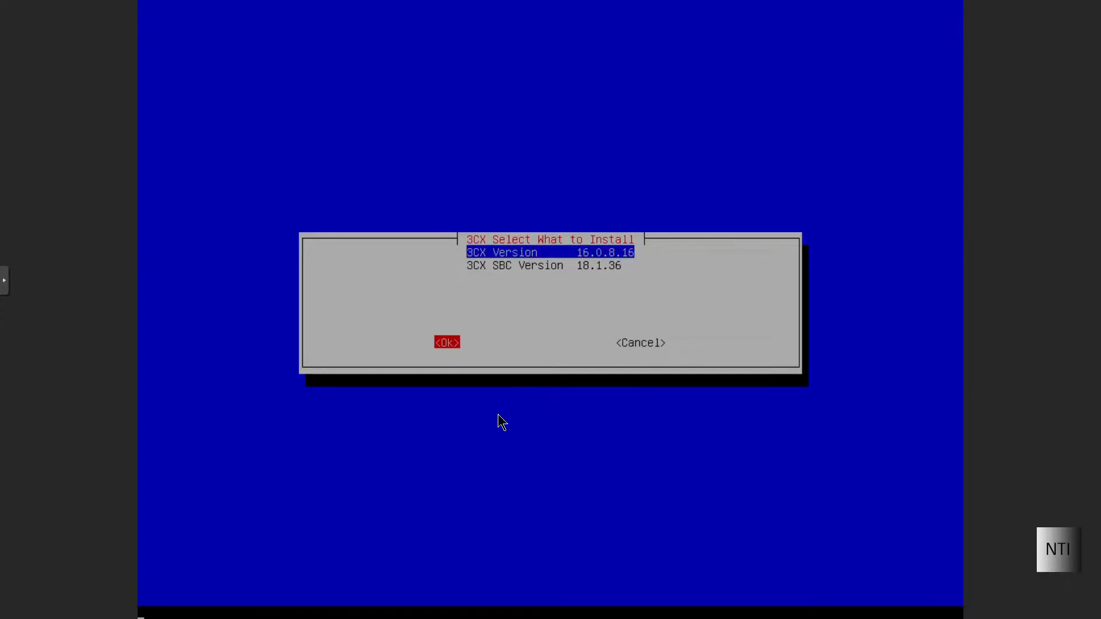
left_click(447, 343)
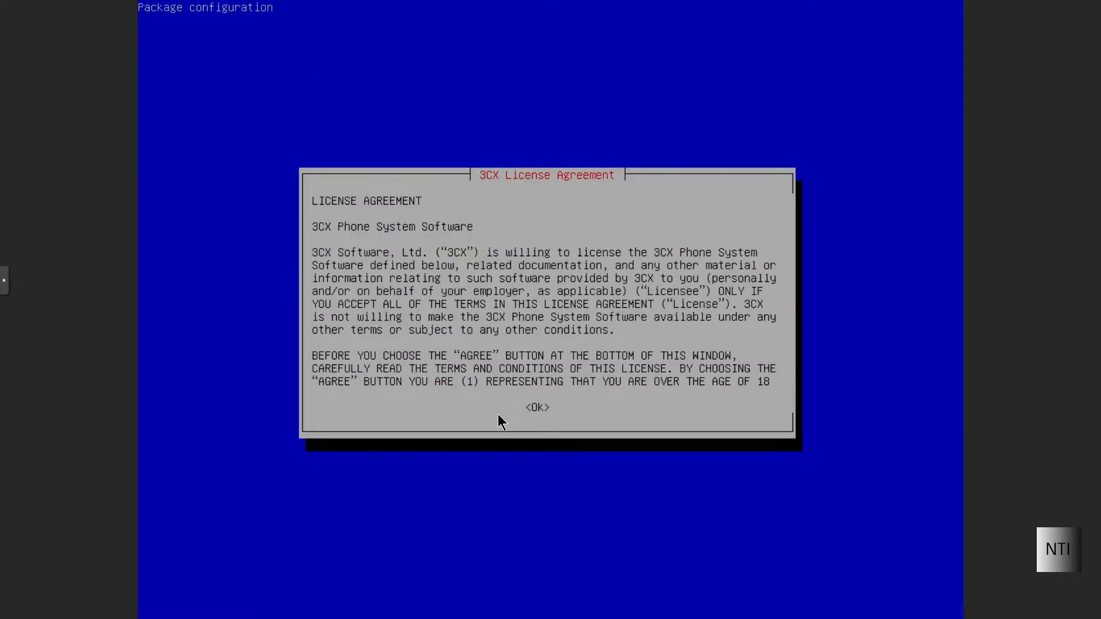
scroll("down", 3)
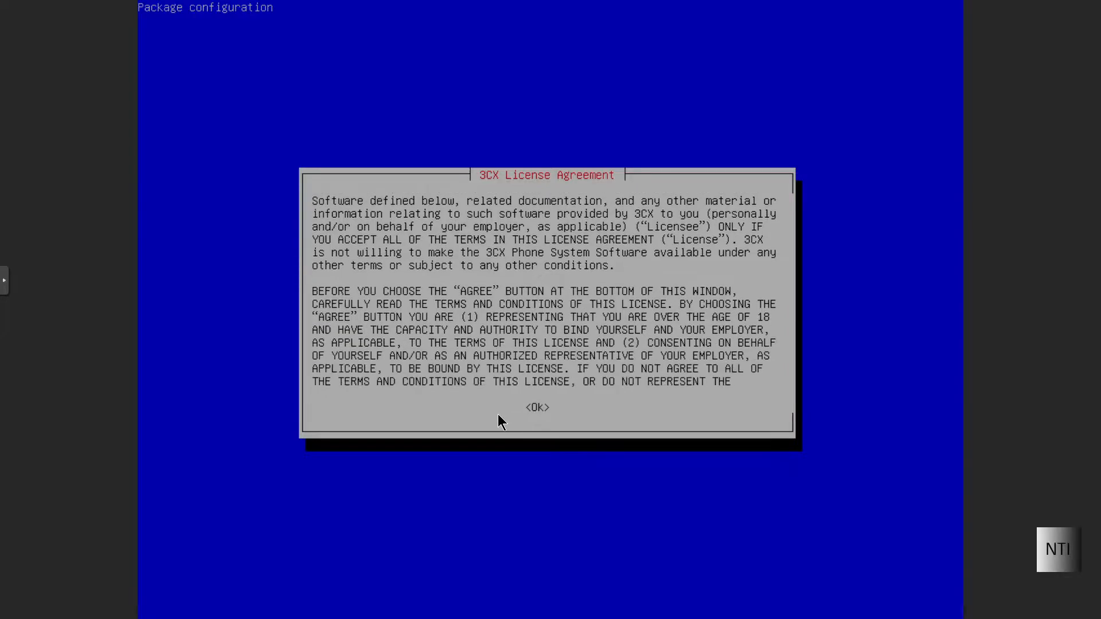
left_click(537, 407)
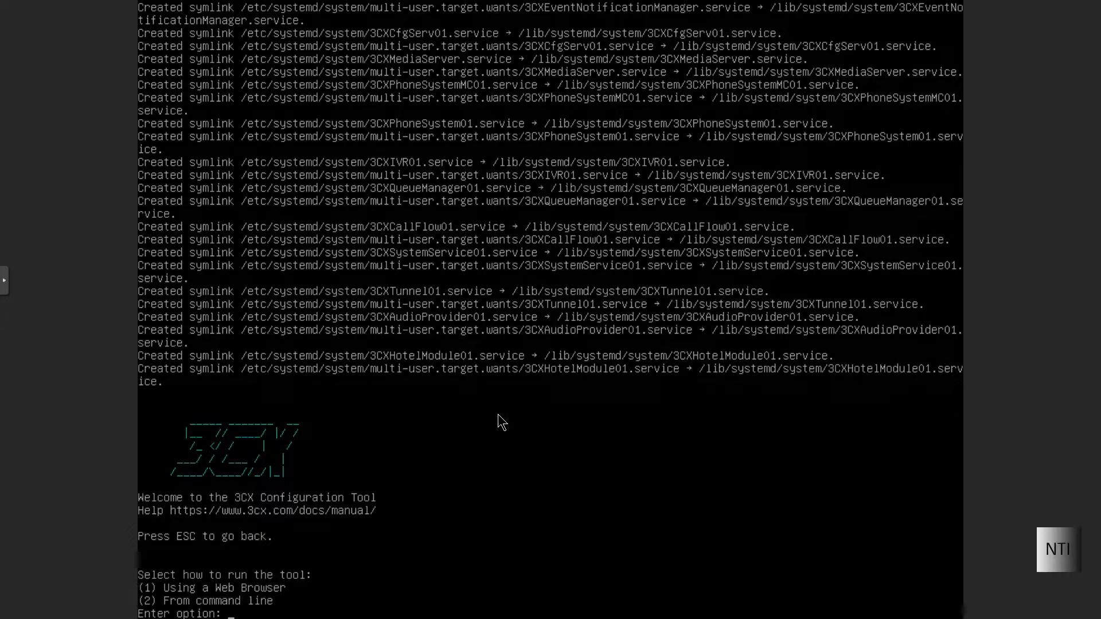
Enter option 1 to launch the web browser configuration tool.
type("1")
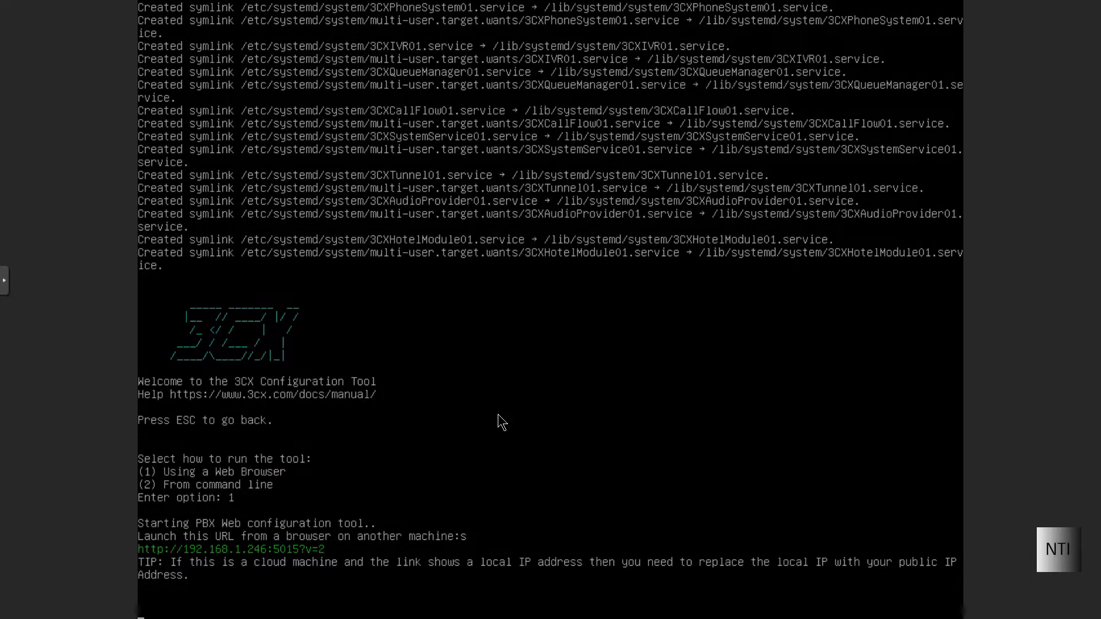
mouse_move(326, 555)
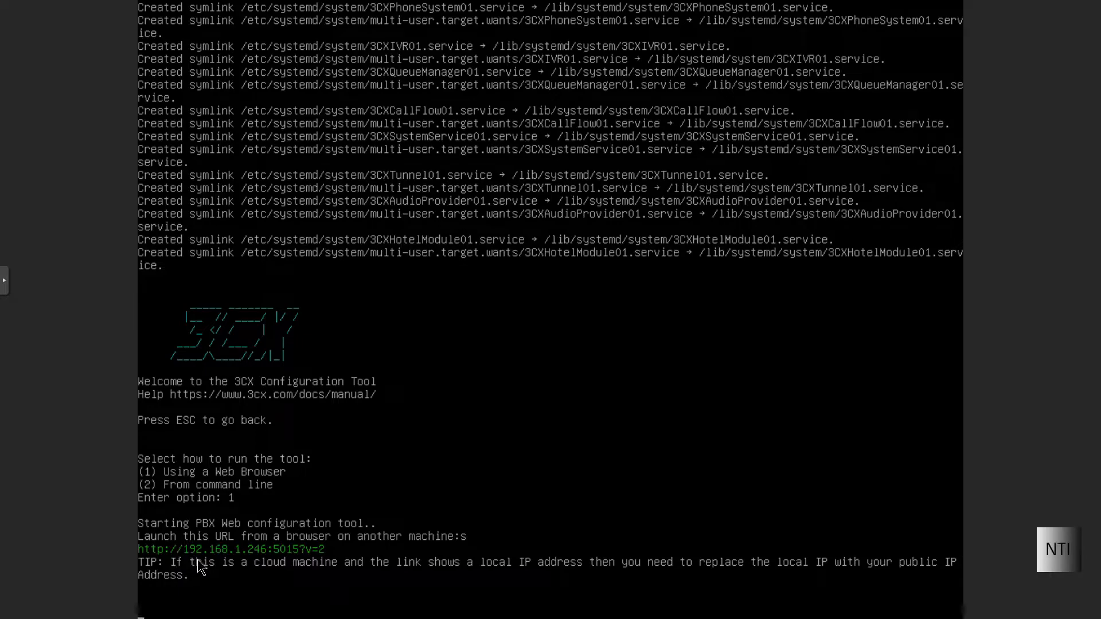
mouse_move(214, 563)
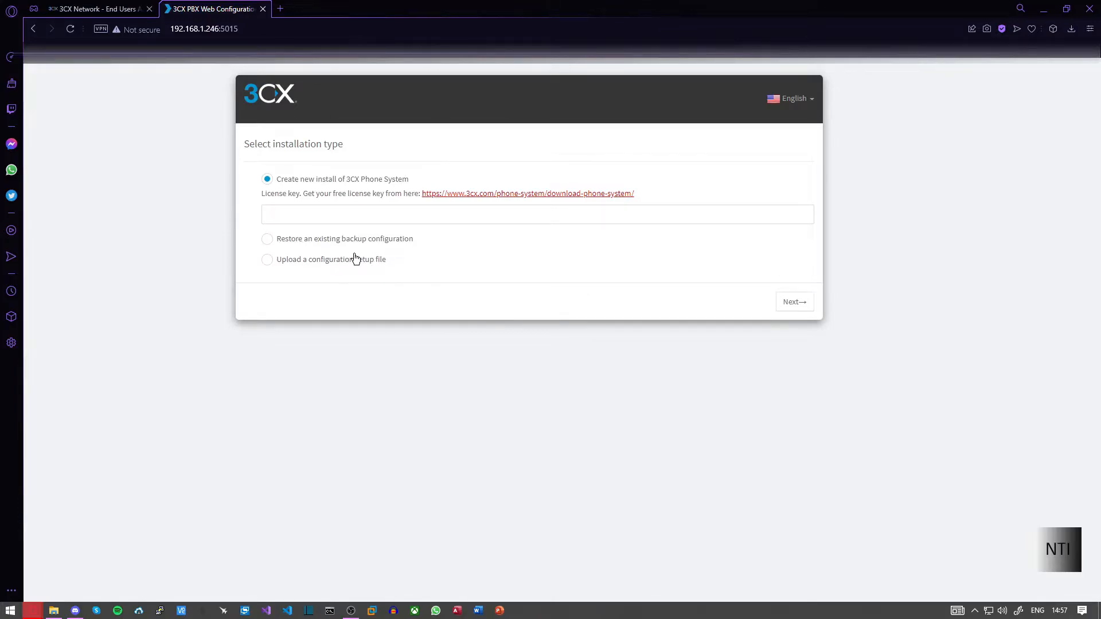
mouse_move(488, 196)
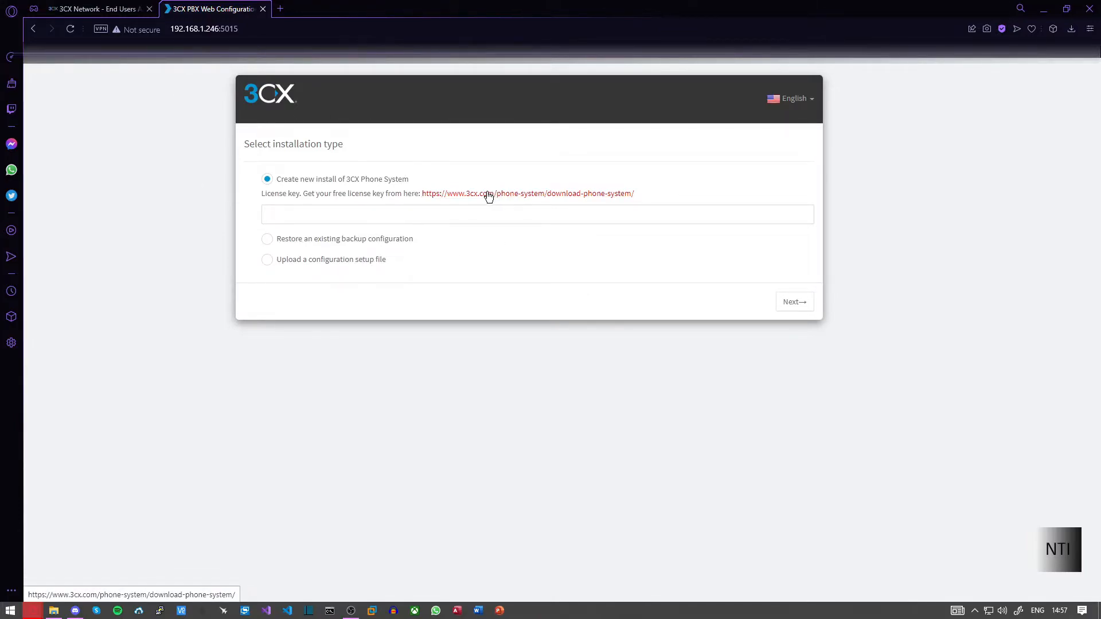
Open the free license link and the portal's Subscriptions list to find the license key.
left_click(95, 9)
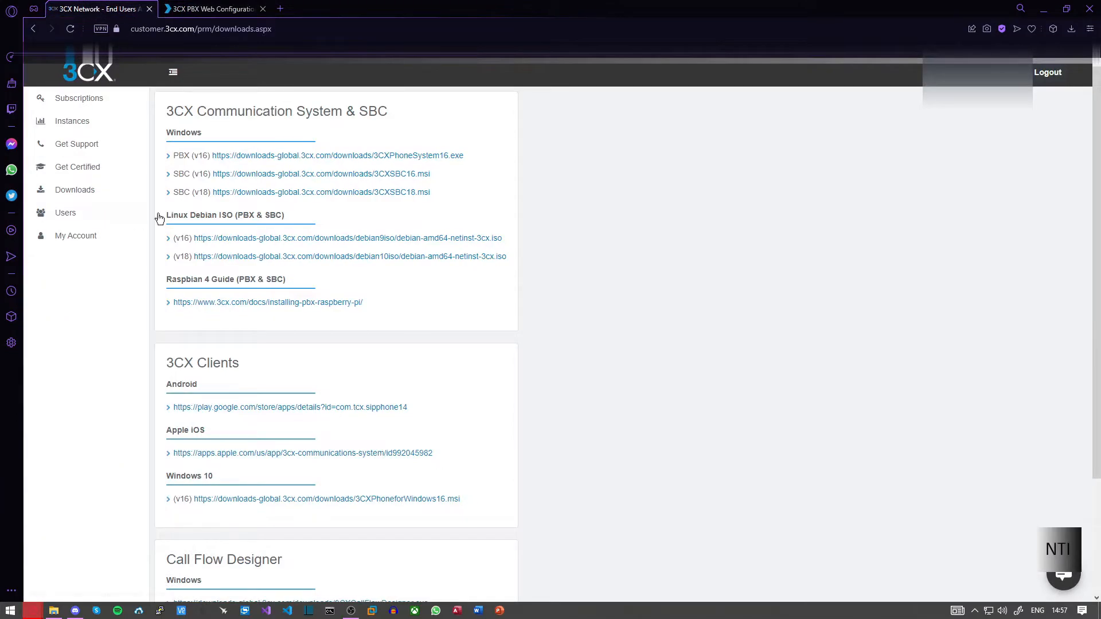
mouse_move(374, 243)
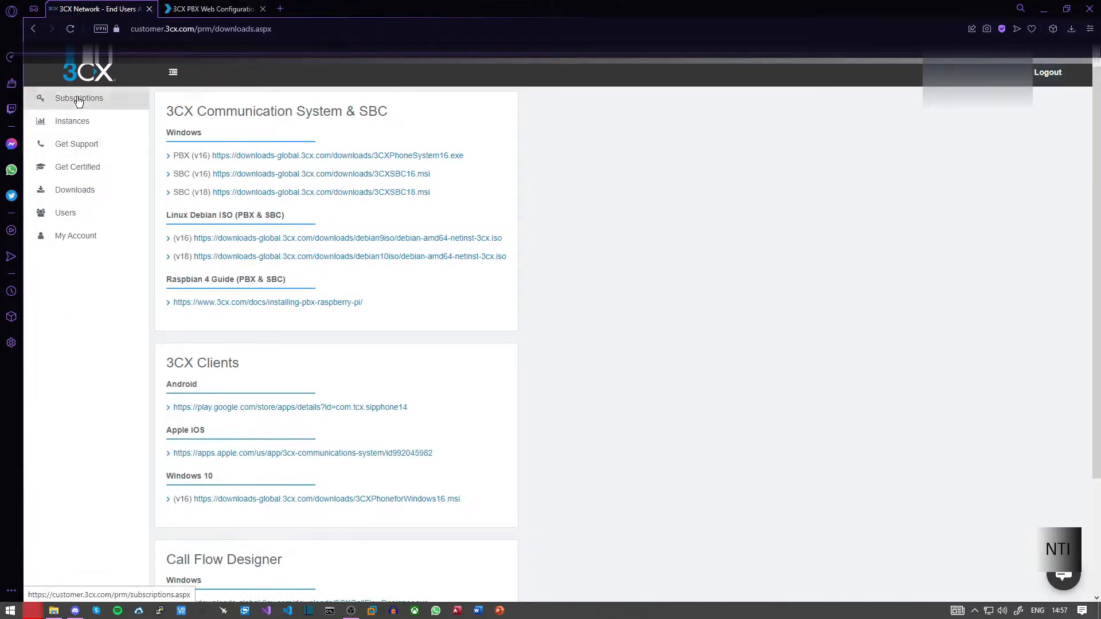
left_click(79, 97)
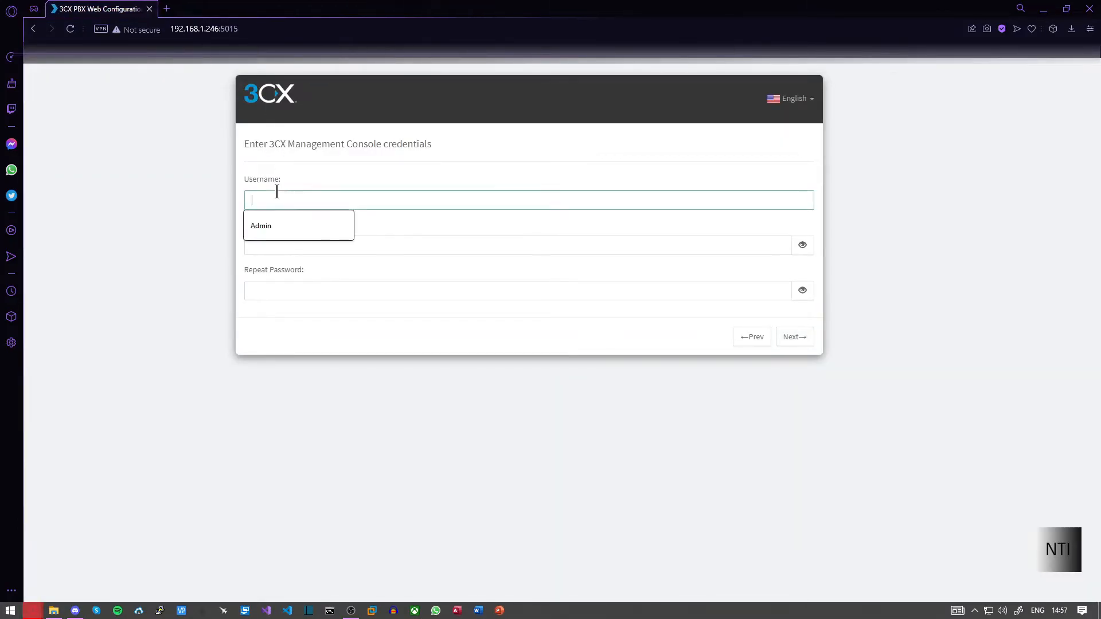
Enter Admin as the console username, confirm the detected public IP, and choose Dynamic IP.
left_click(260, 225)
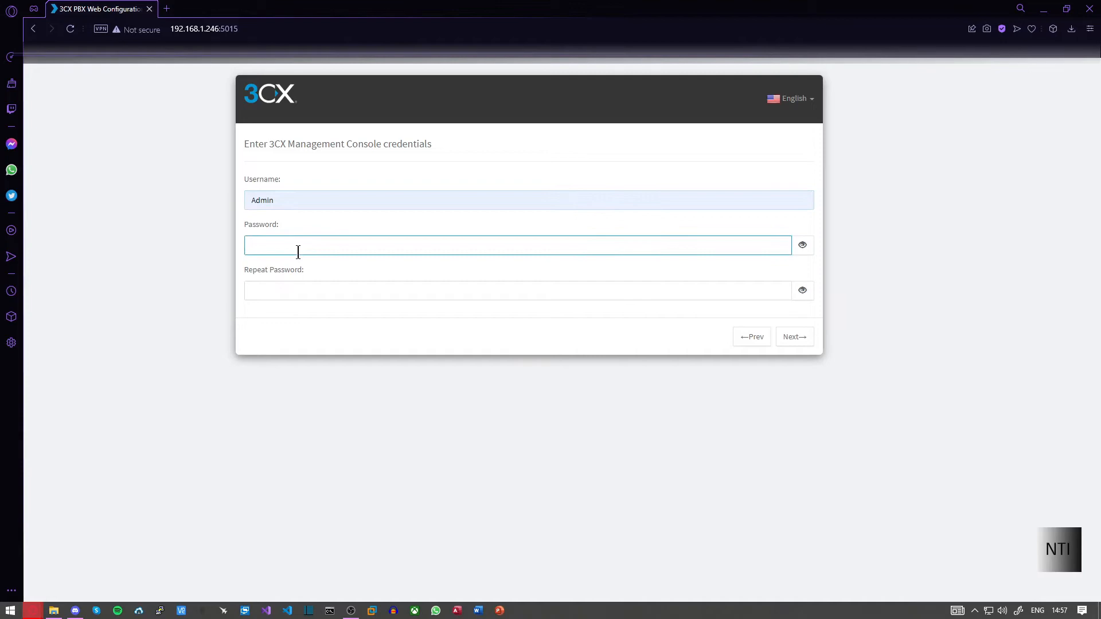
left_click(794, 336)
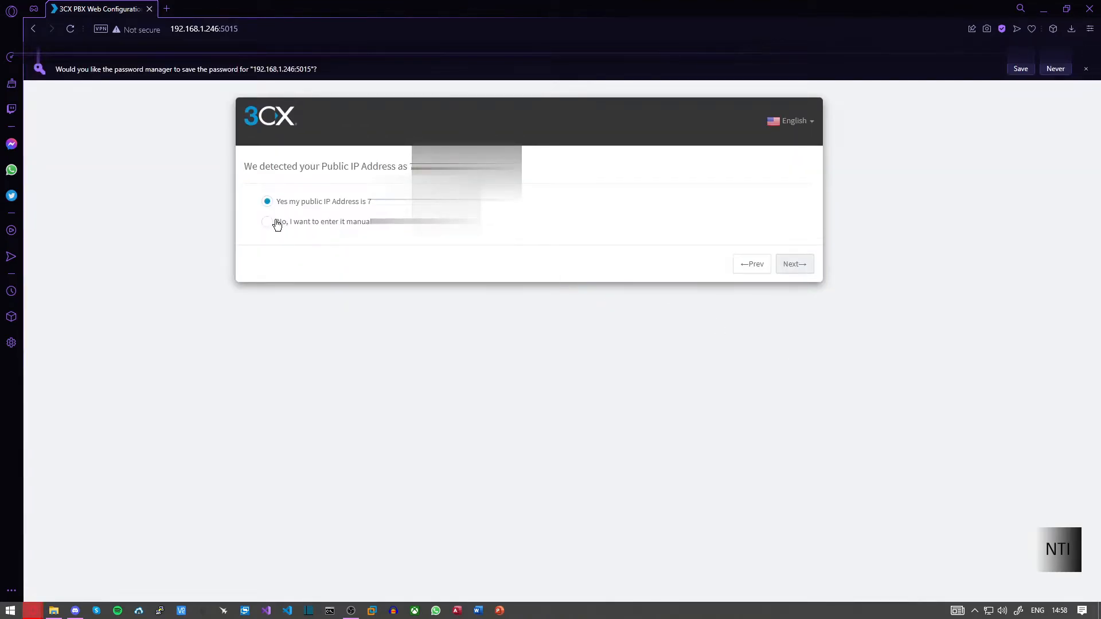
mouse_move(274, 188)
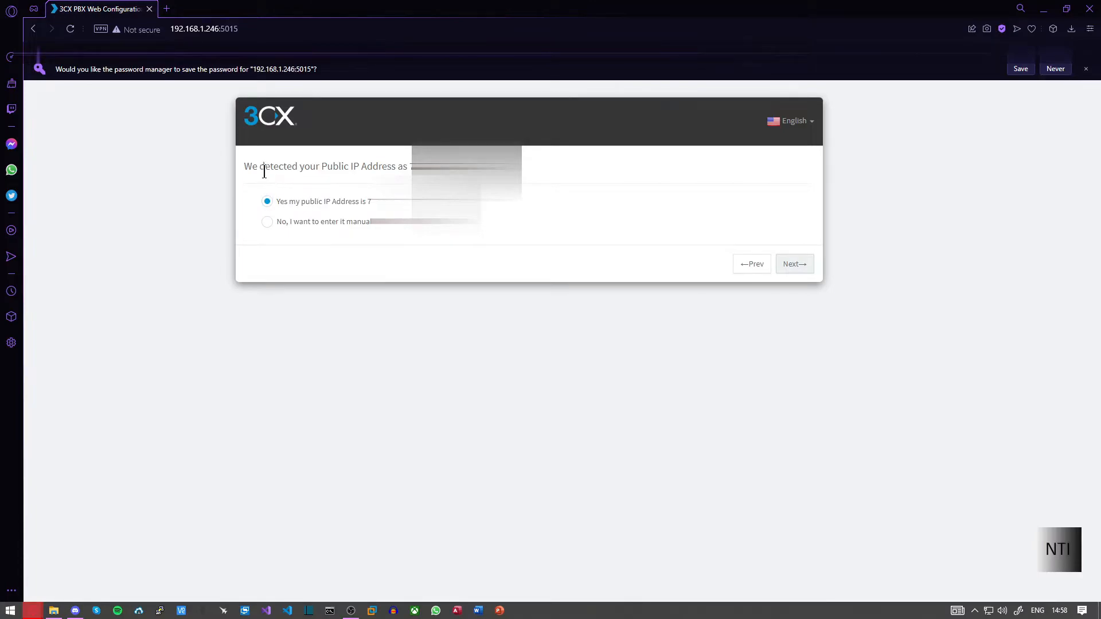
mouse_move(841, 268)
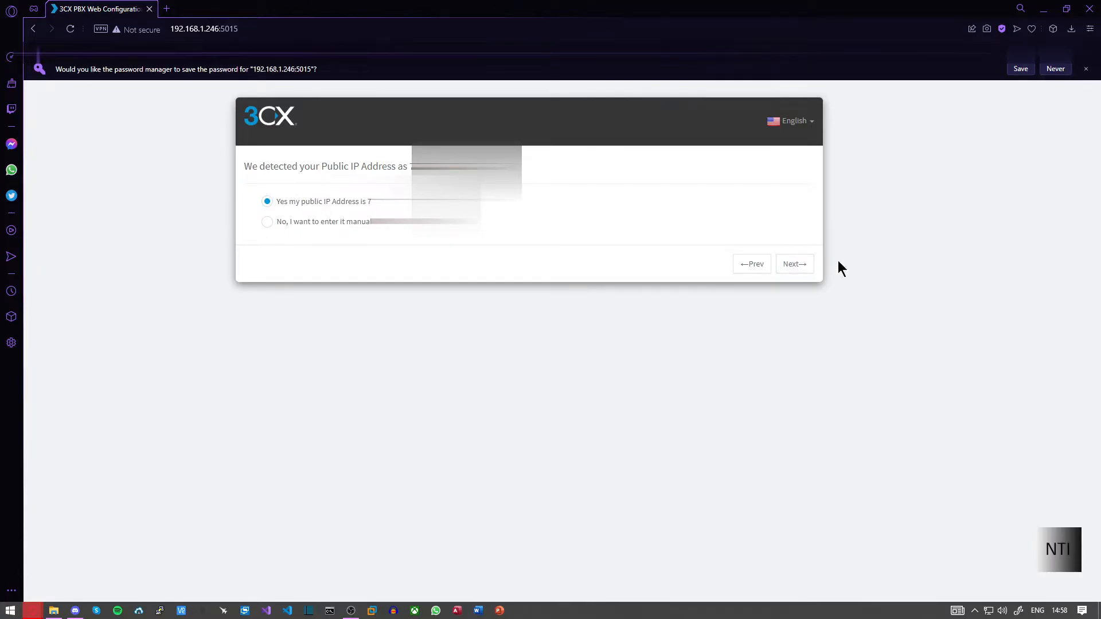
left_click(793, 263)
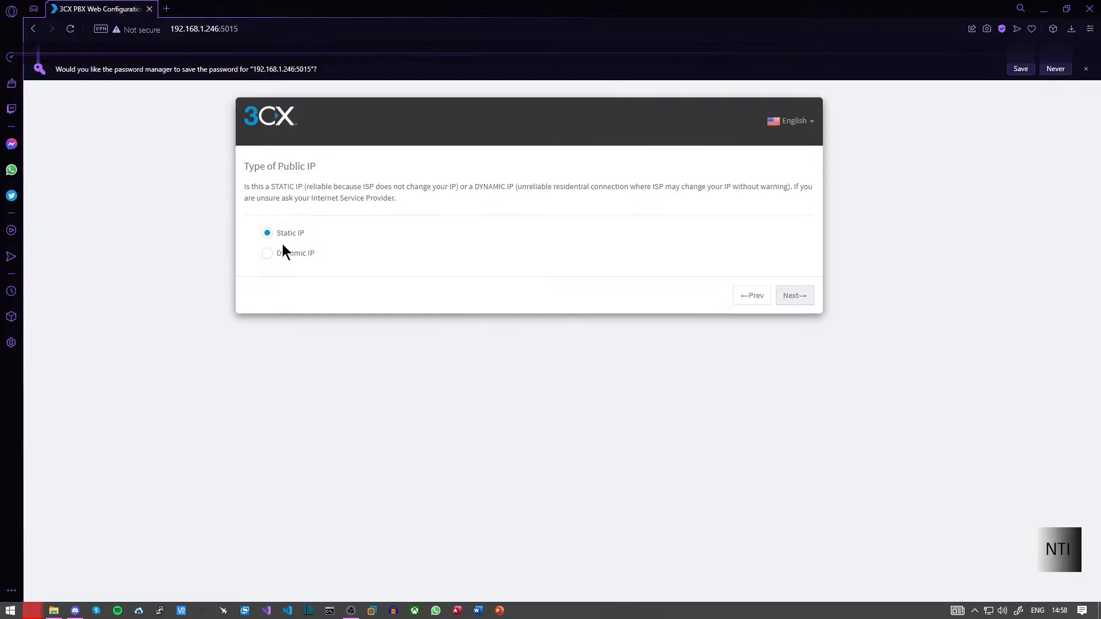
left_click(267, 253)
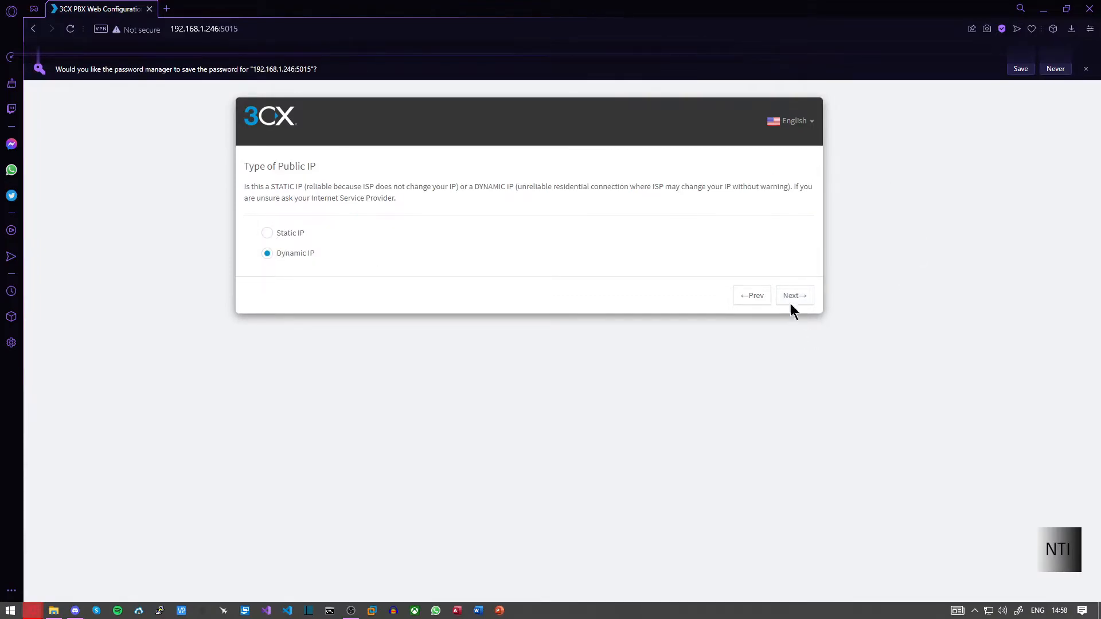
left_click(794, 294)
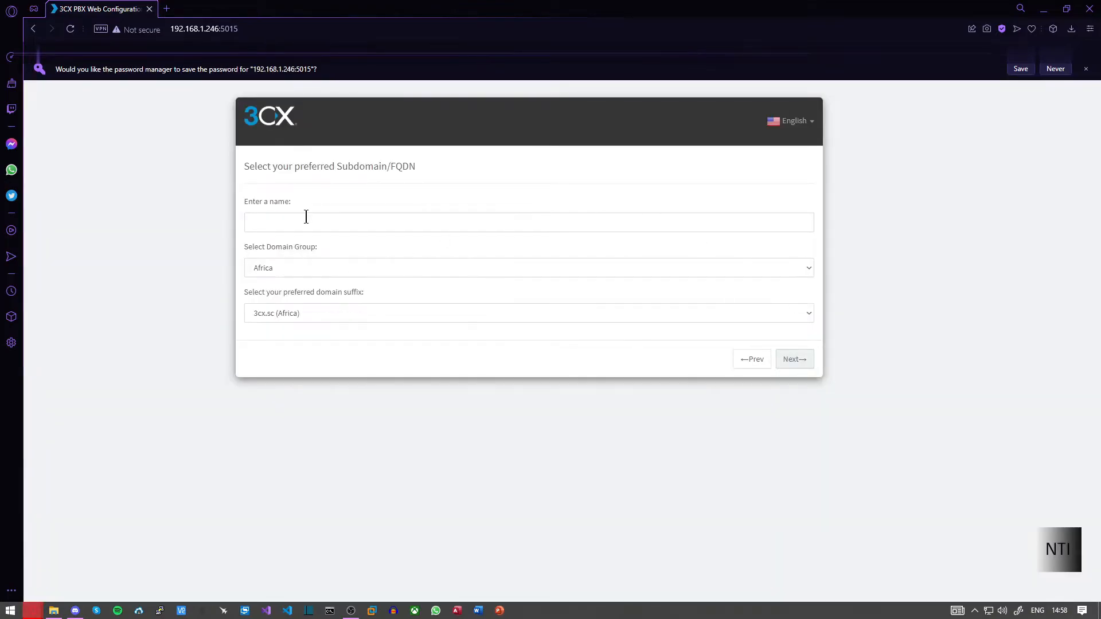
Enter subdomain NTI3CXTEST with the Europe group and 3cx.uk (United Kingdom) suffix.
left_click(528, 217)
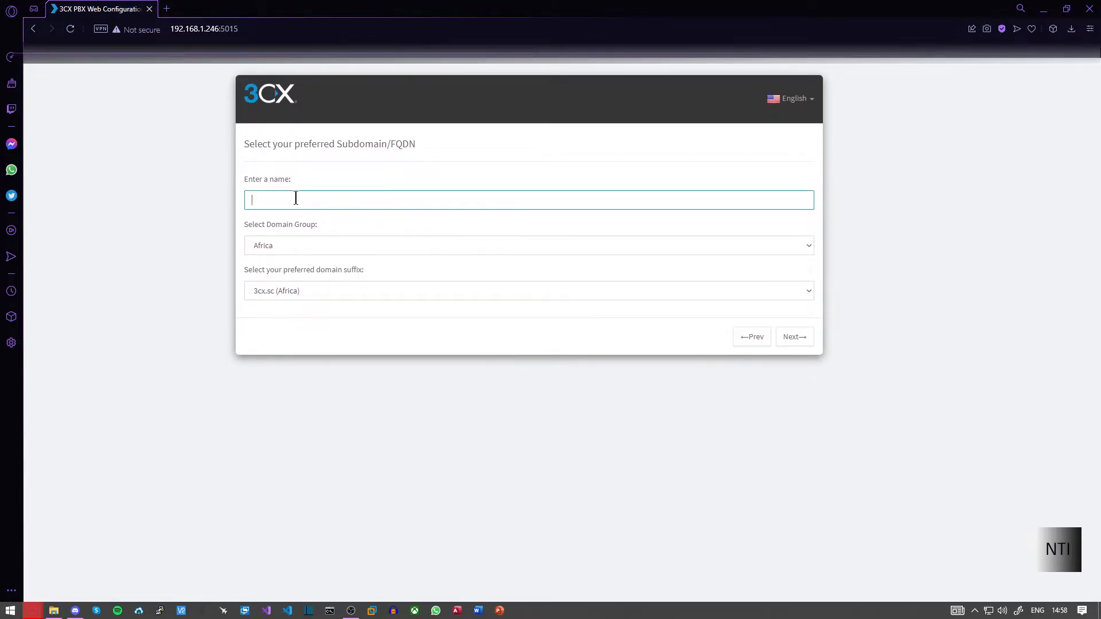
type("NTI")
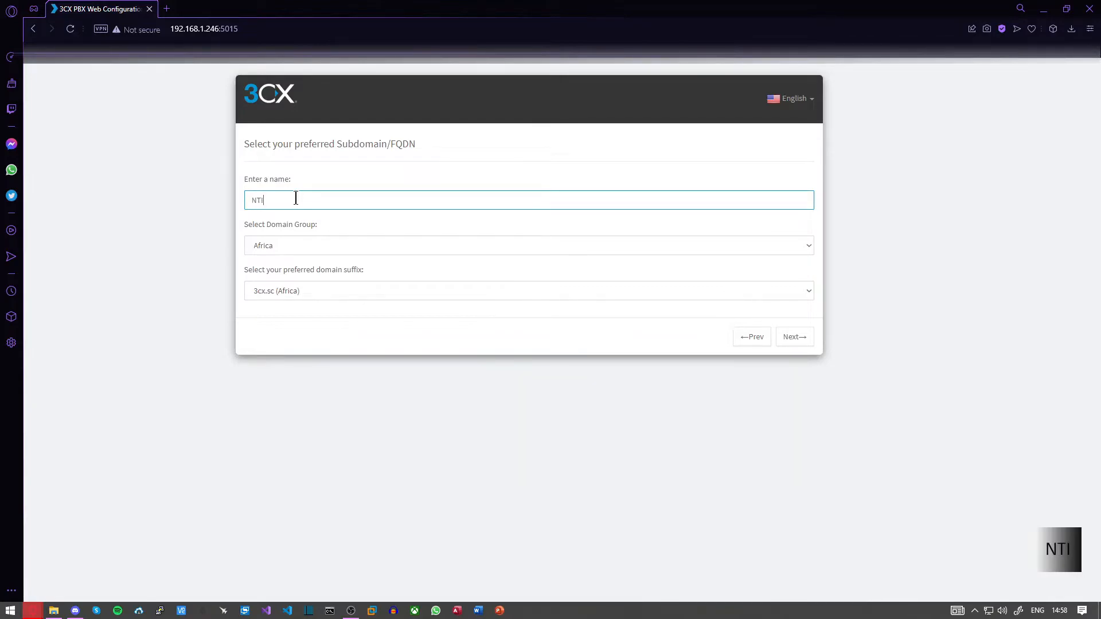
type("3CXTEST")
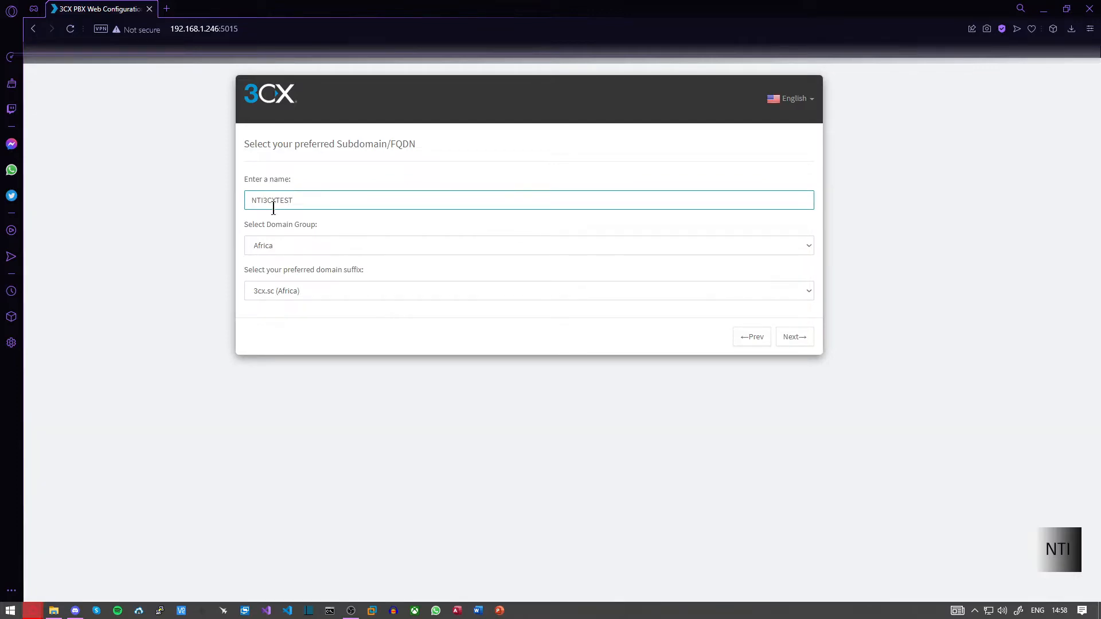
left_click(528, 245)
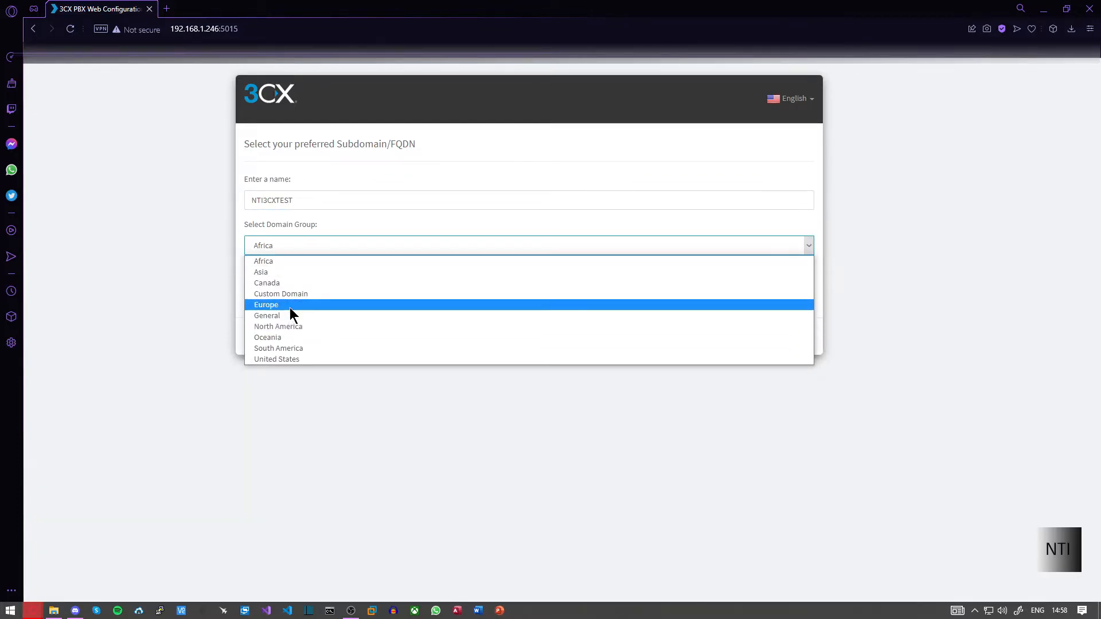
left_click(265, 304)
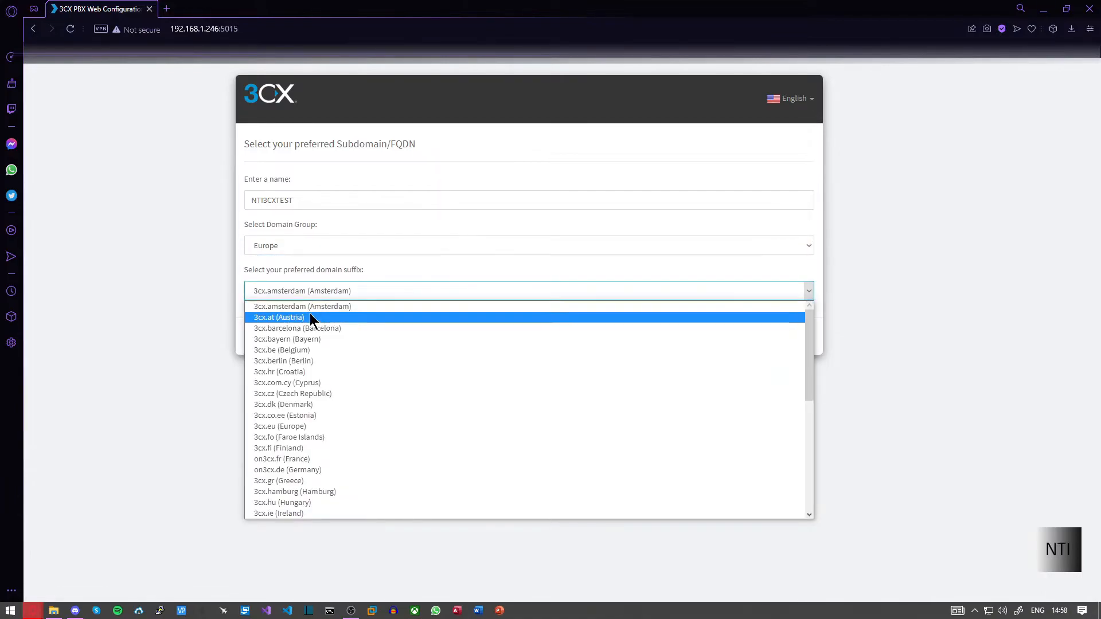
scroll("down", 3)
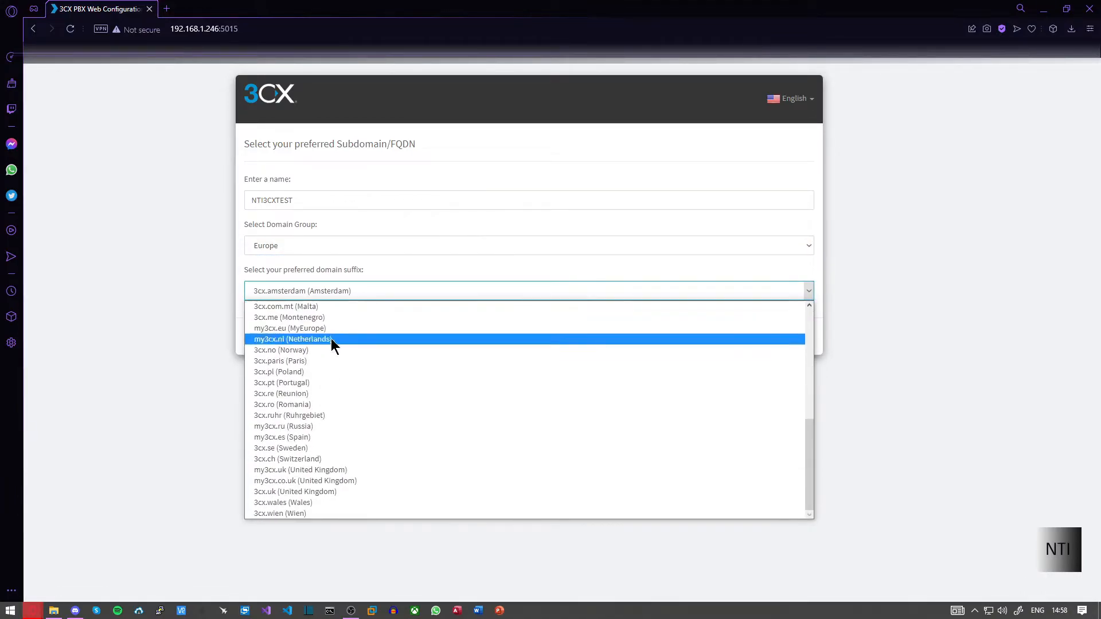
left_click(294, 490)
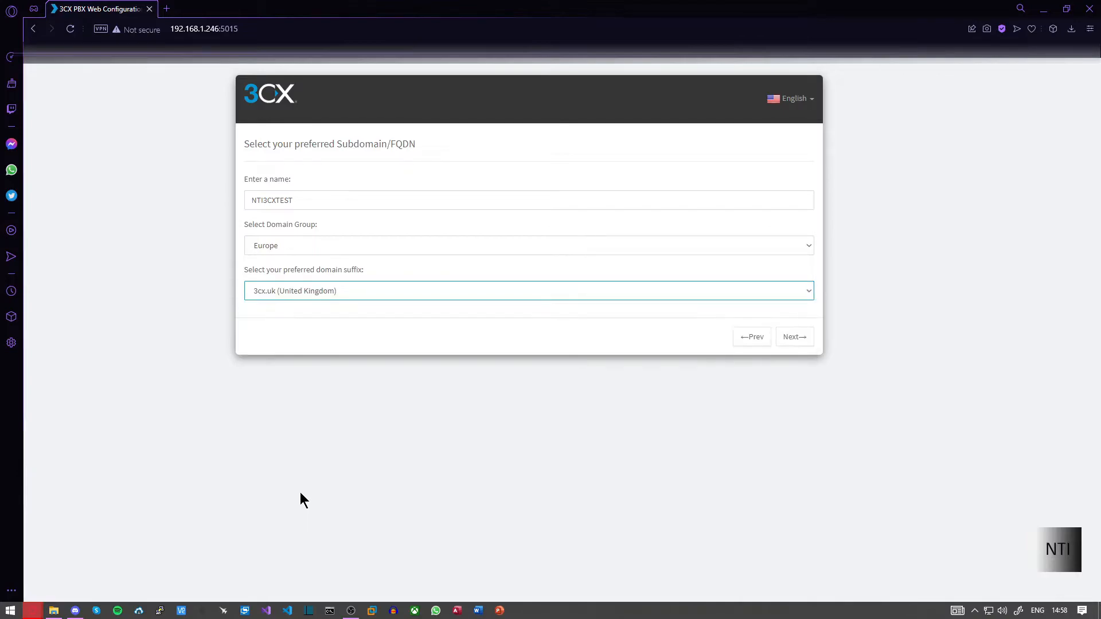
left_click(793, 337)
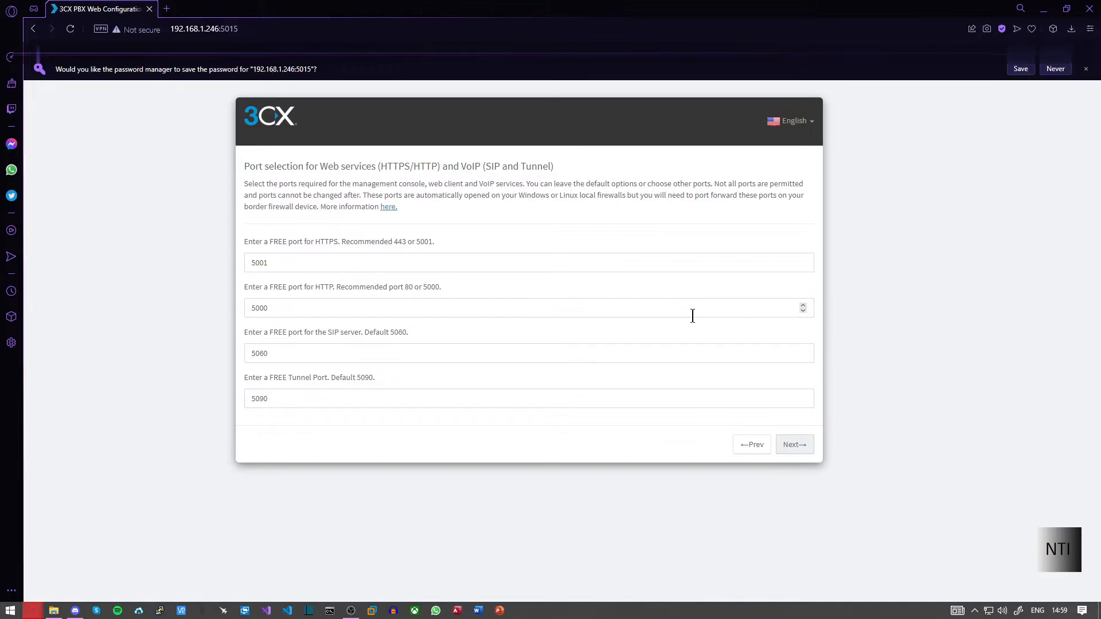
Dismiss the browser's password-saving prompt on the port selection page.
left_click(1055, 68)
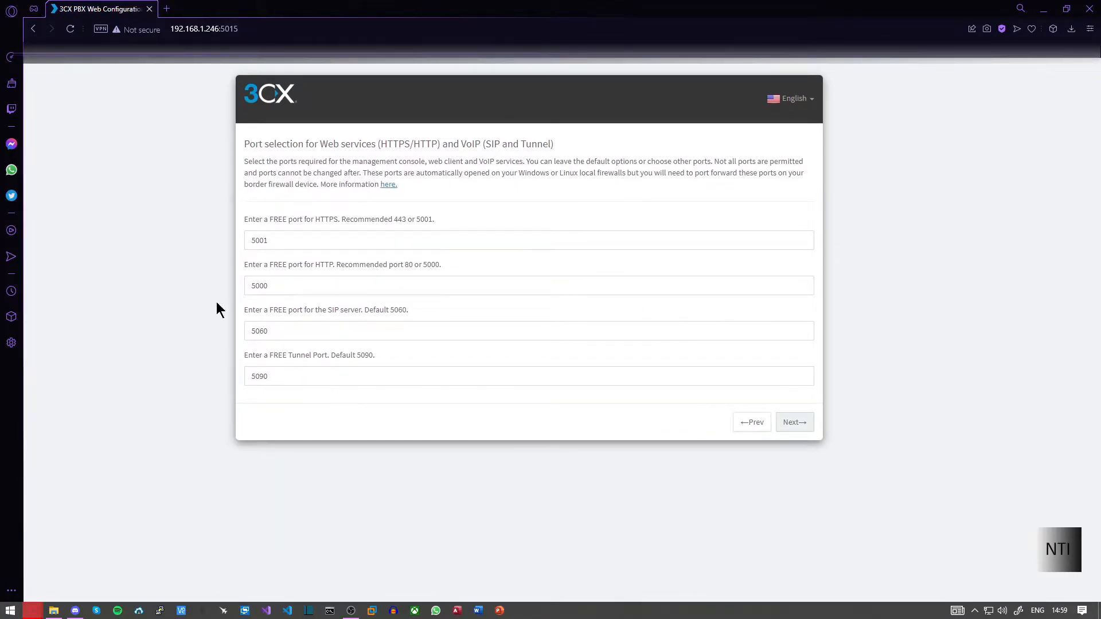
mouse_move(315, 168)
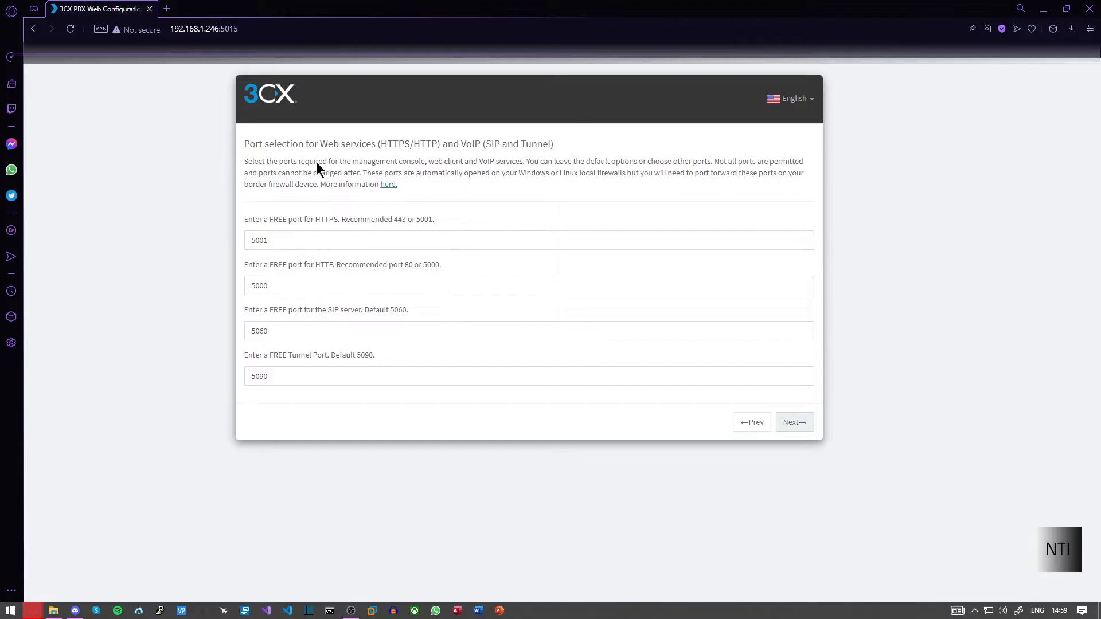
mouse_move(433, 303)
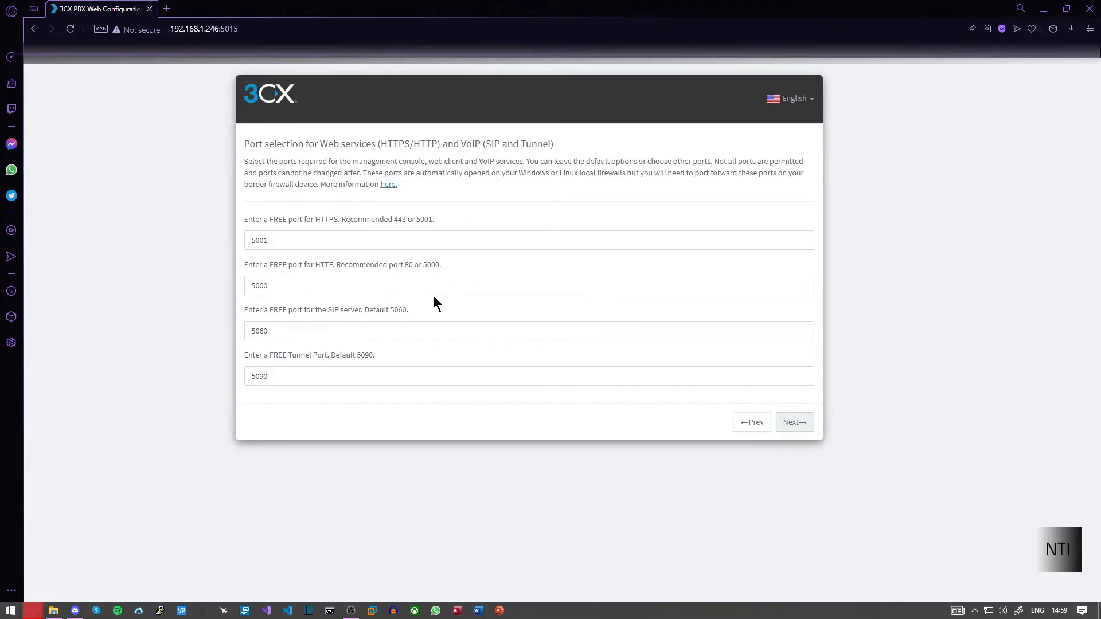
mouse_move(304, 422)
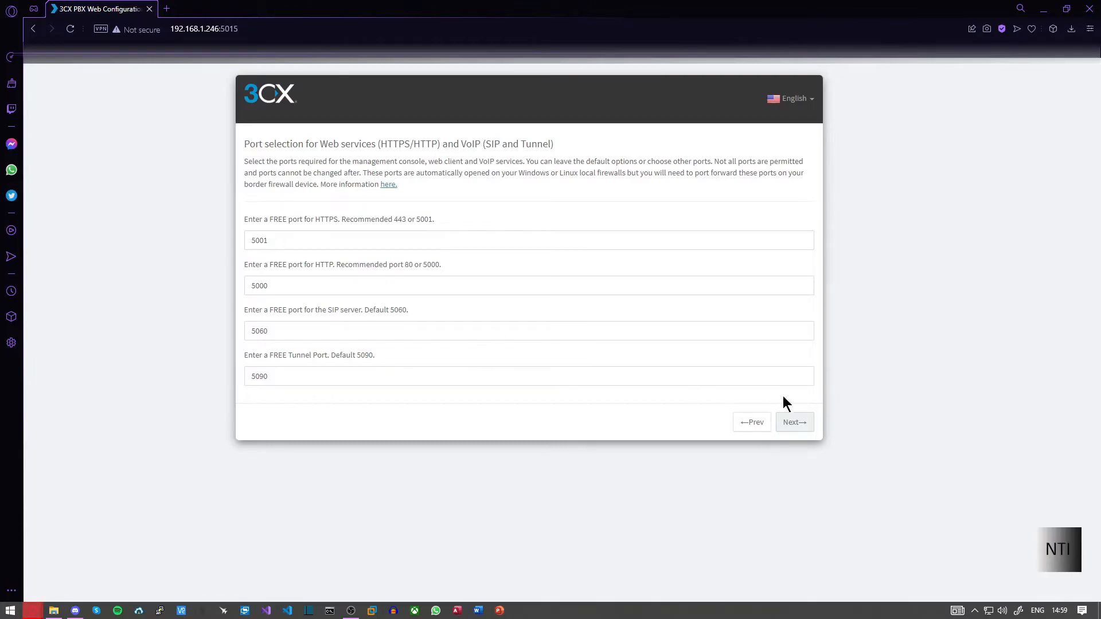
Keep default ports and Local IP networking, and choose 4-digit extensions (0000-9999).
left_click(794, 422)
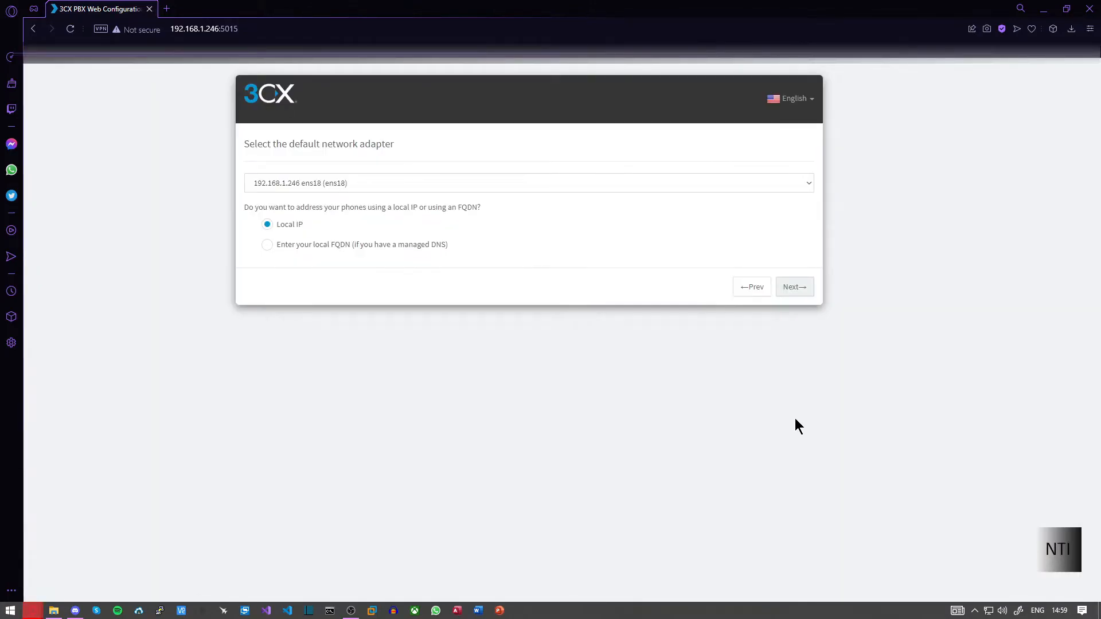
mouse_move(339, 203)
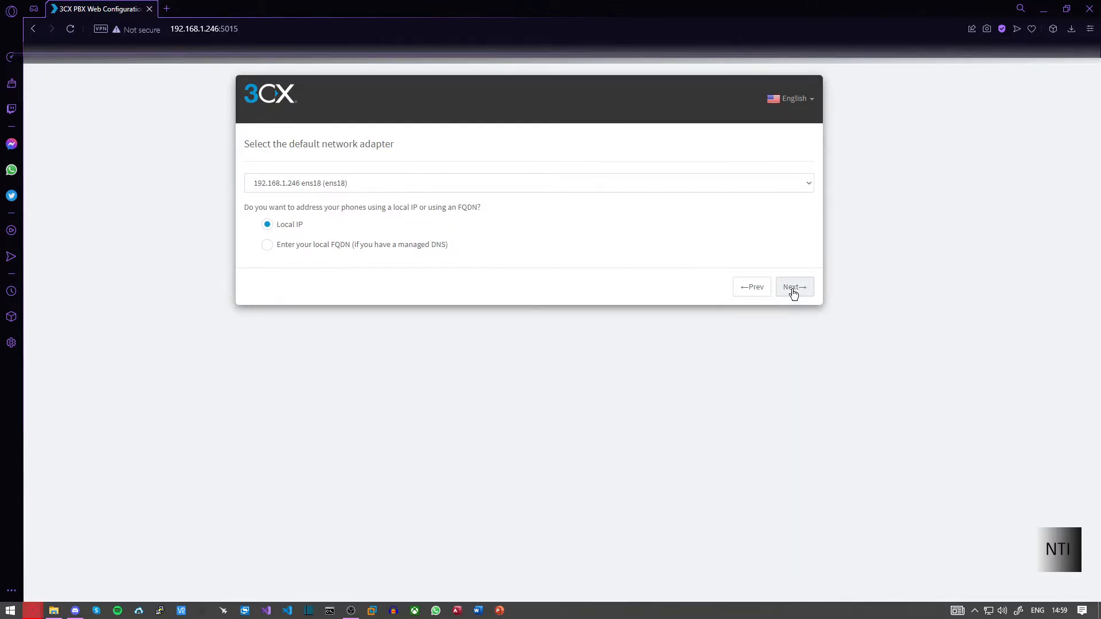
mouse_move(336, 281)
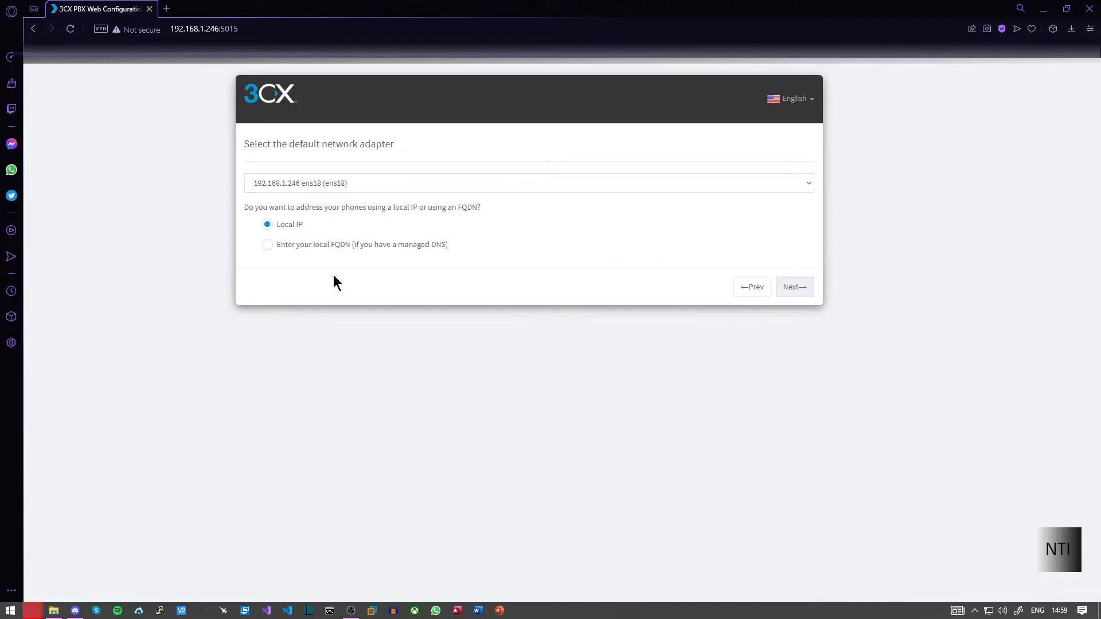
mouse_move(784, 270)
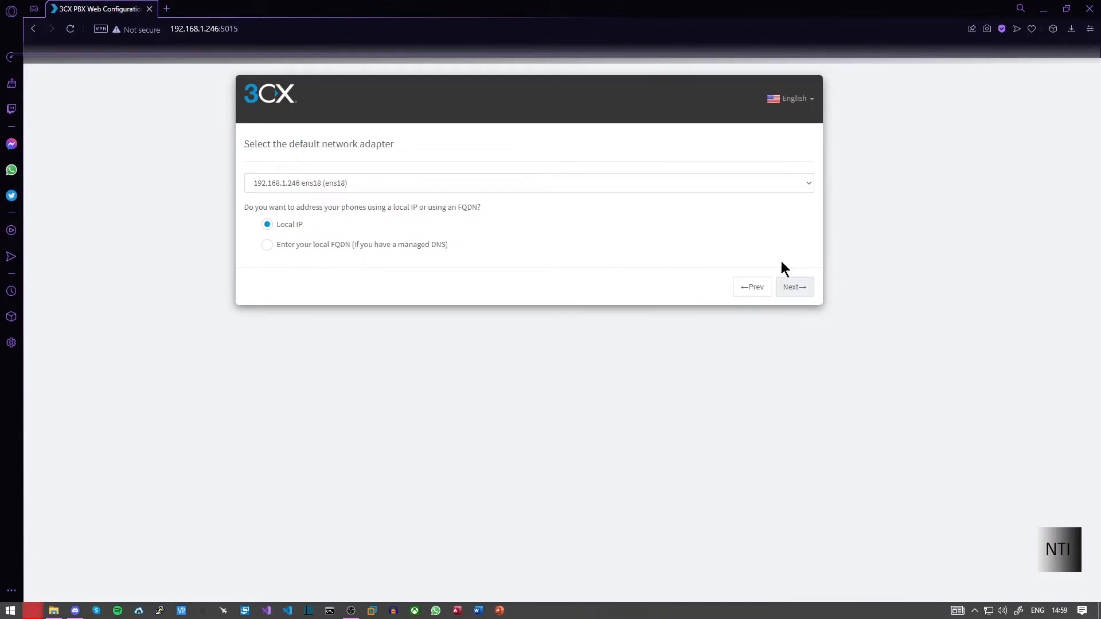
left_click(794, 286)
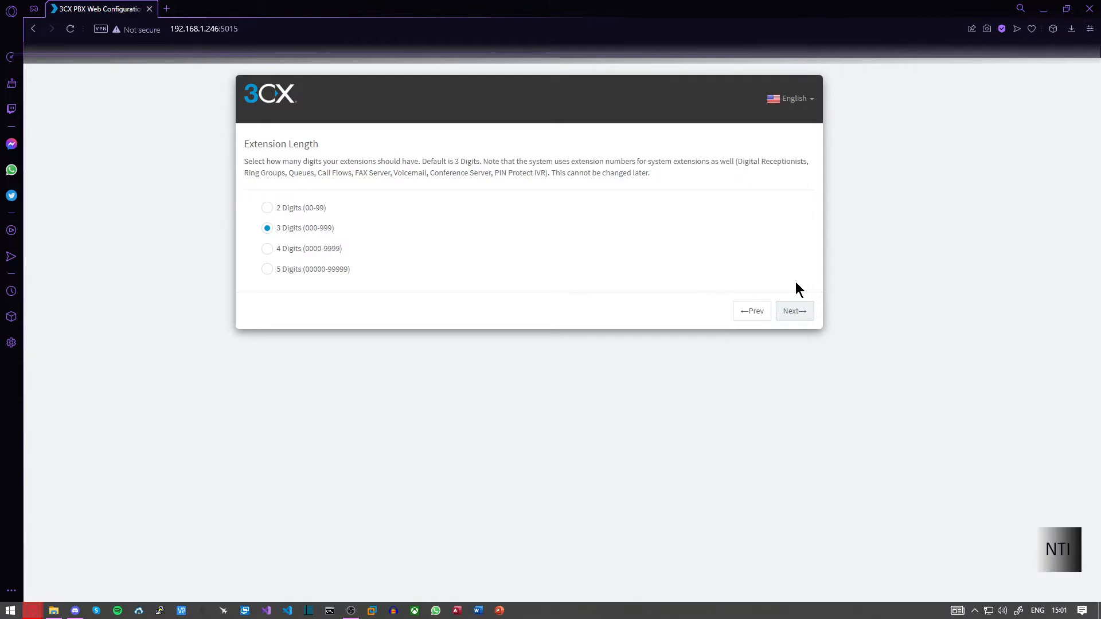
mouse_move(802, 276)
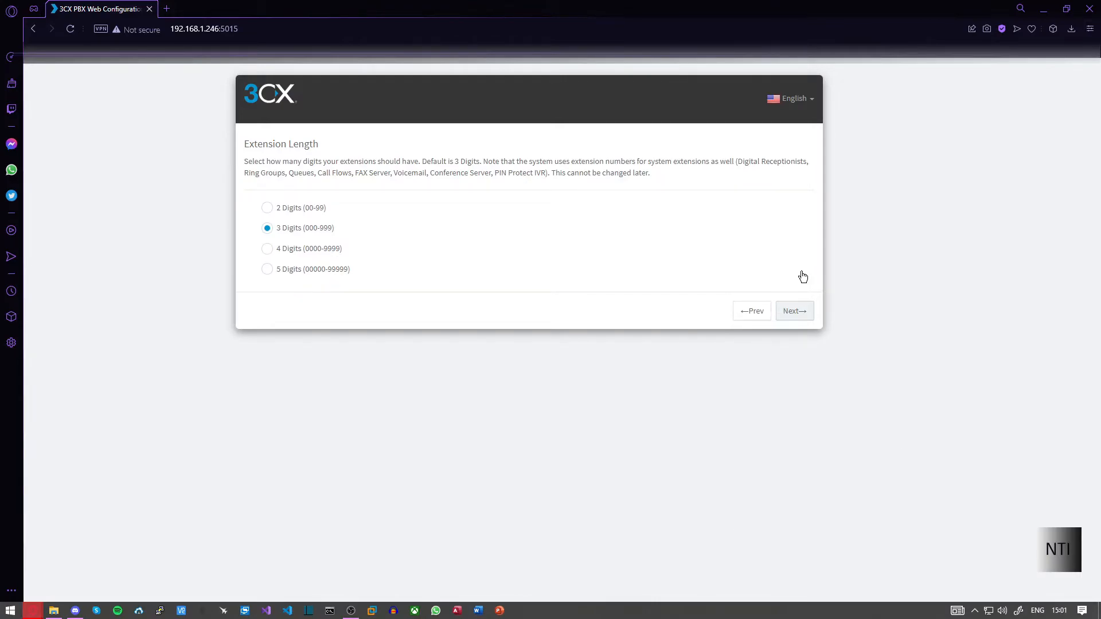
left_click(267, 248)
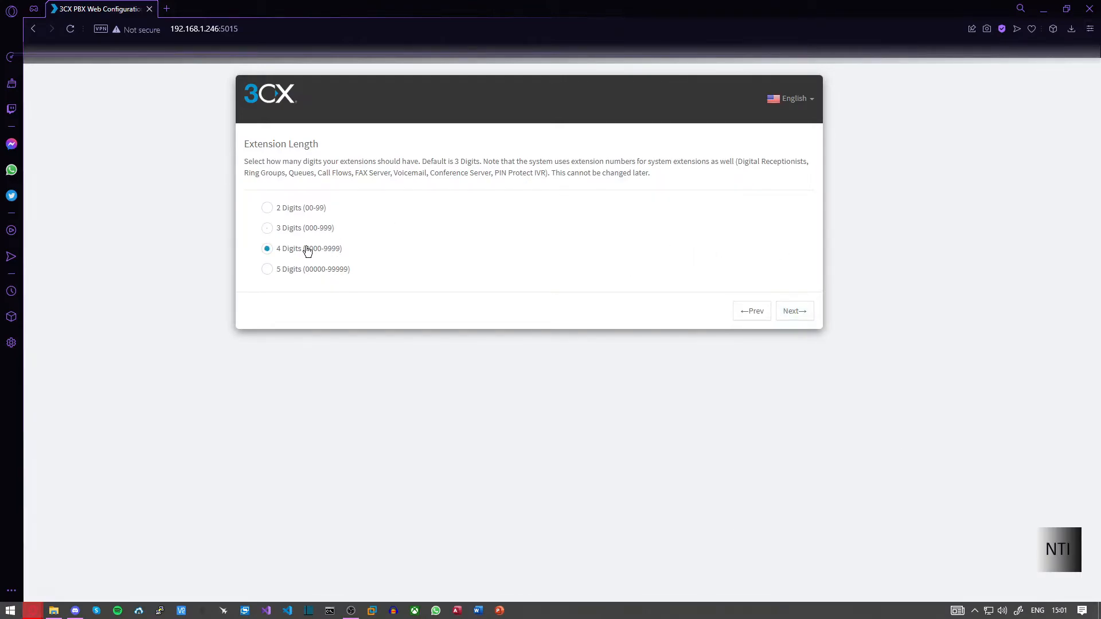
mouse_move(570, 313)
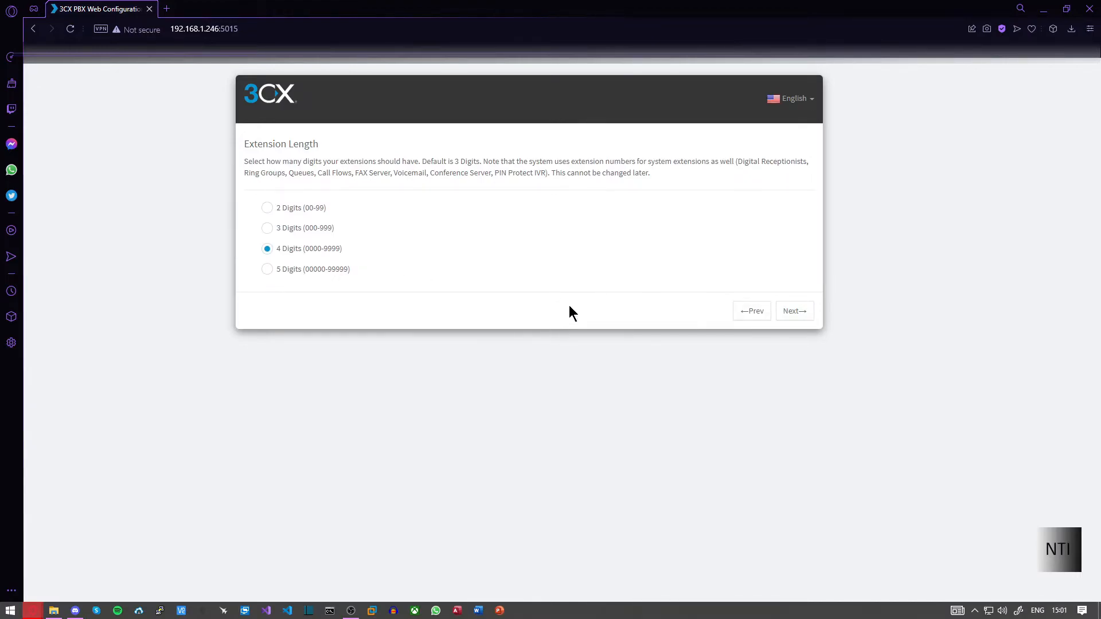
left_click(794, 311)
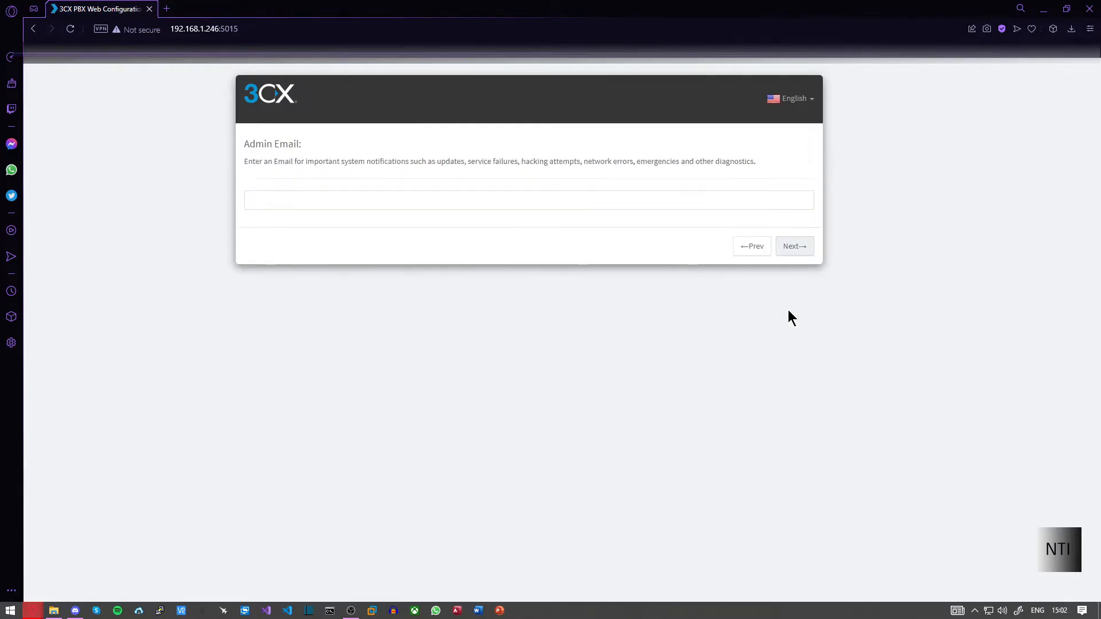
Move past the admin email step and choose United Kingdom (44) as the country.
left_click(529, 200)
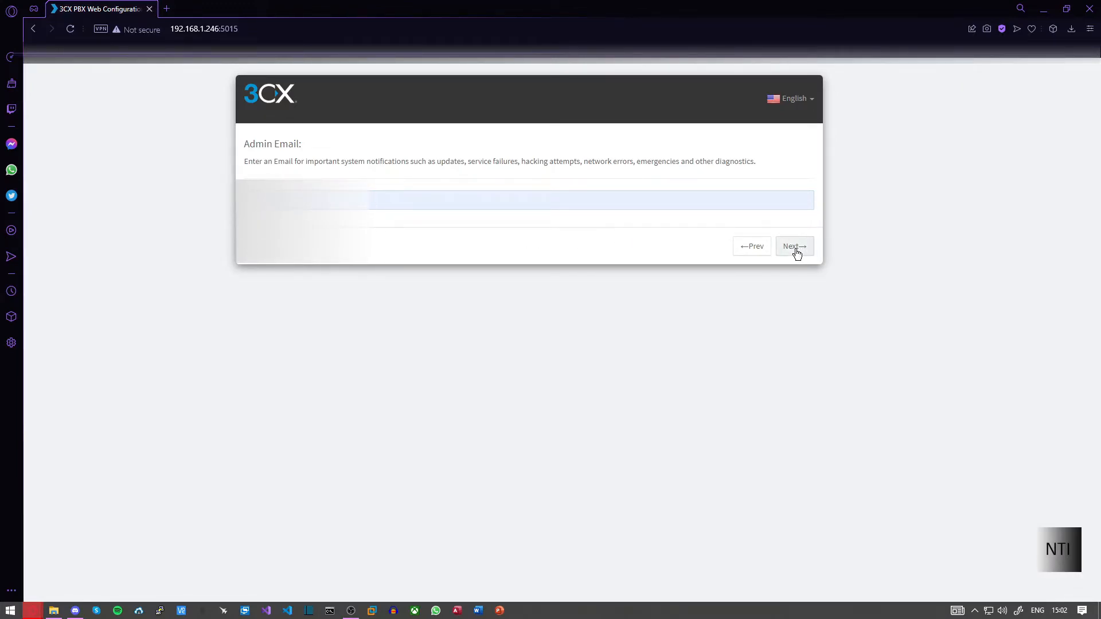
left_click_drag(243, 160, 684, 161)
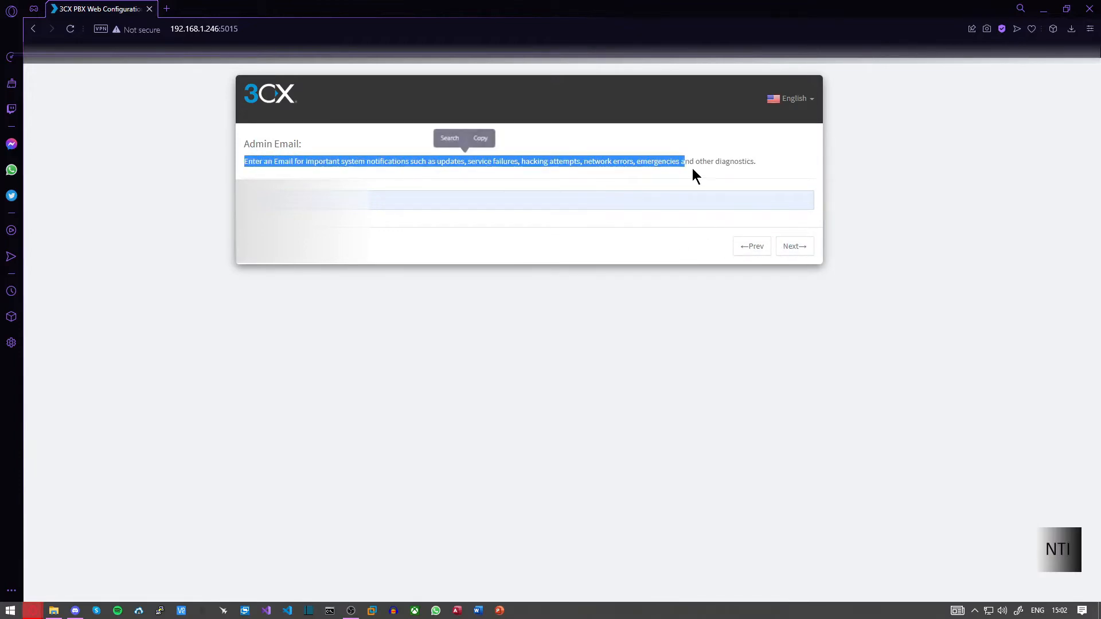
left_click(794, 246)
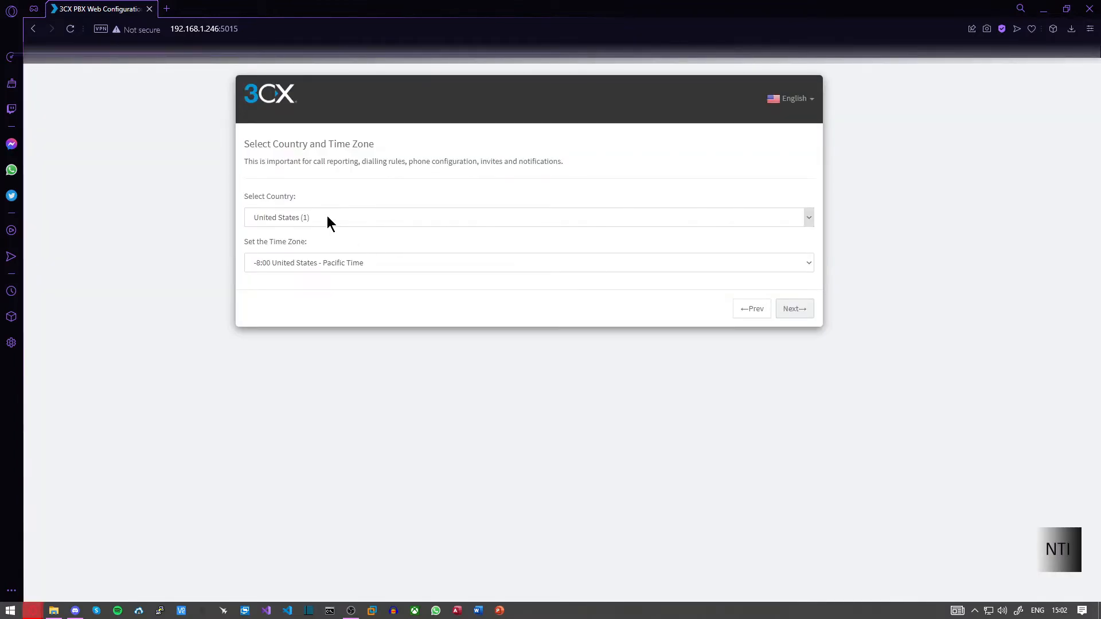
left_click(526, 216)
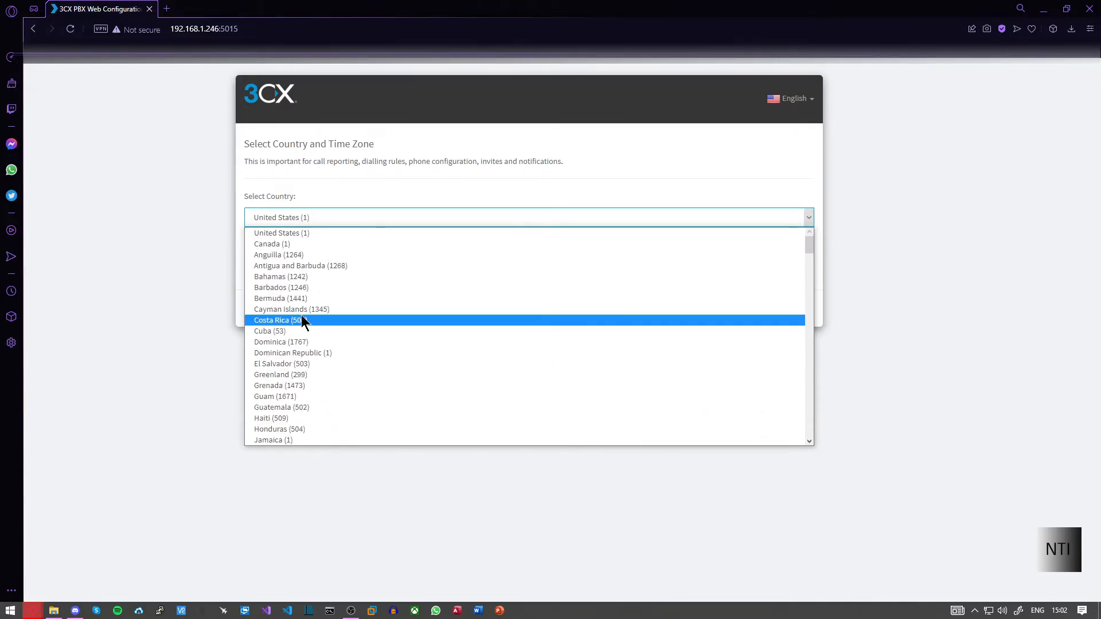
scroll("down", 3)
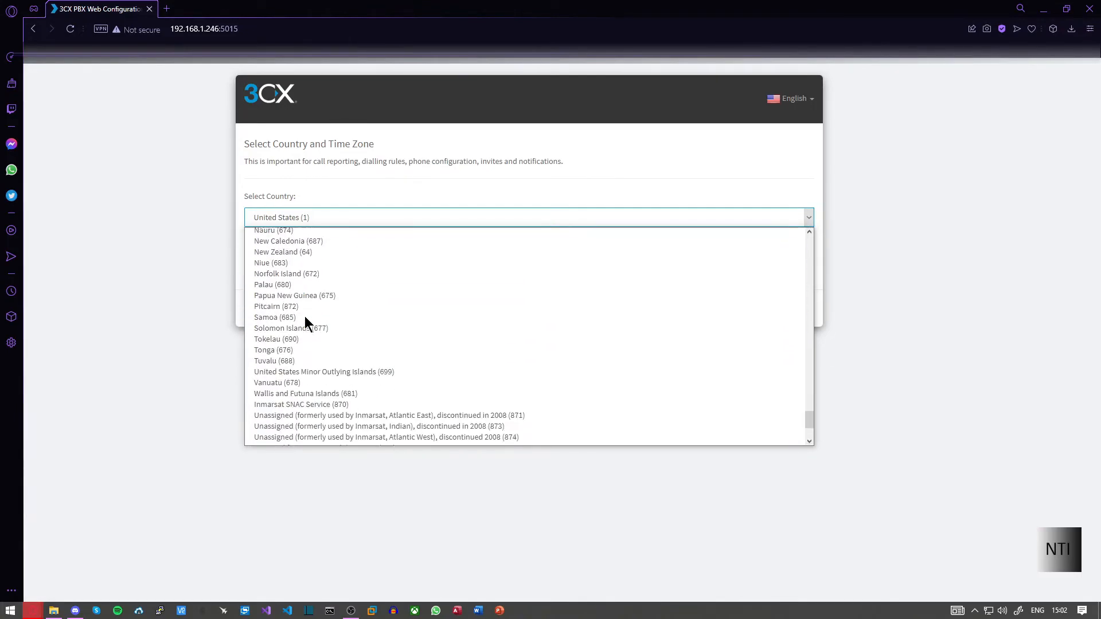
scroll("down", 3)
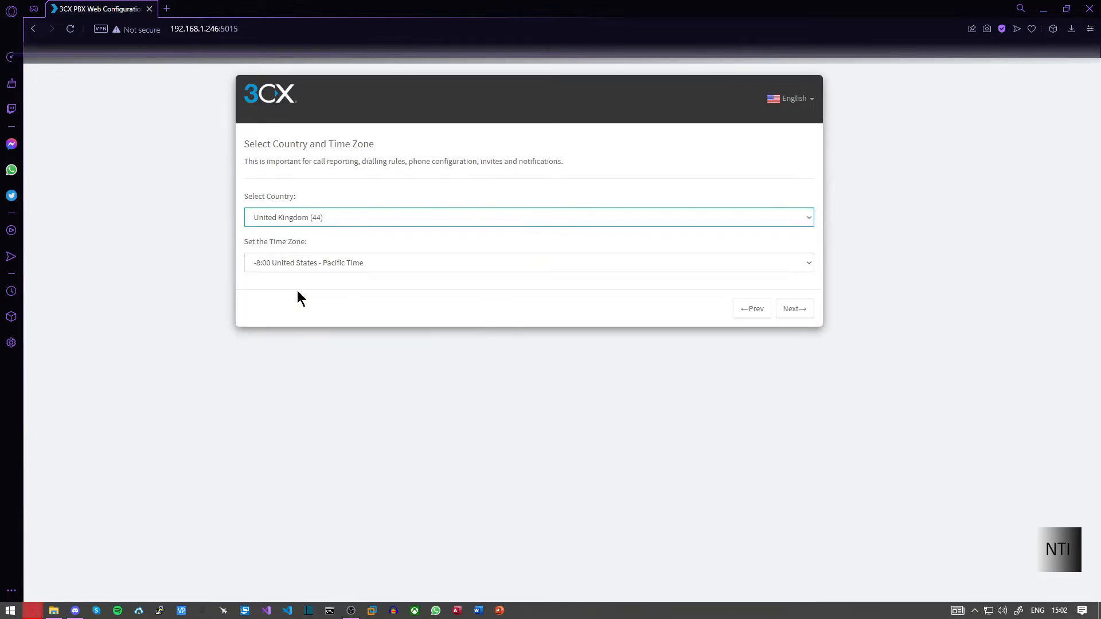
Set the time zone to 0:00 United Kingdom (London).
left_click(528, 262)
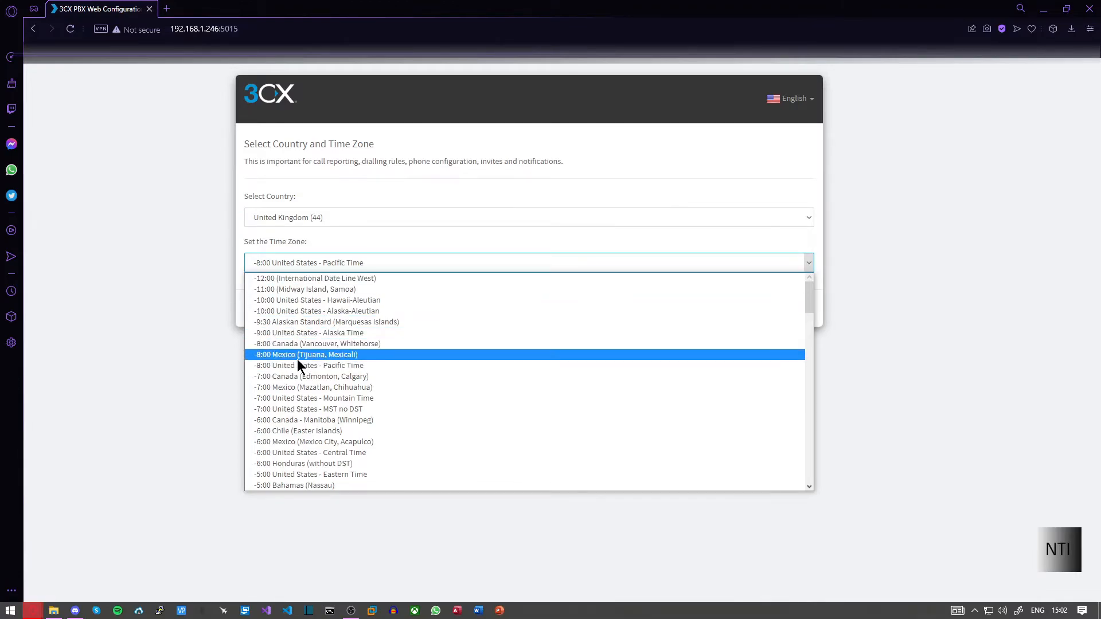
scroll("down", 3)
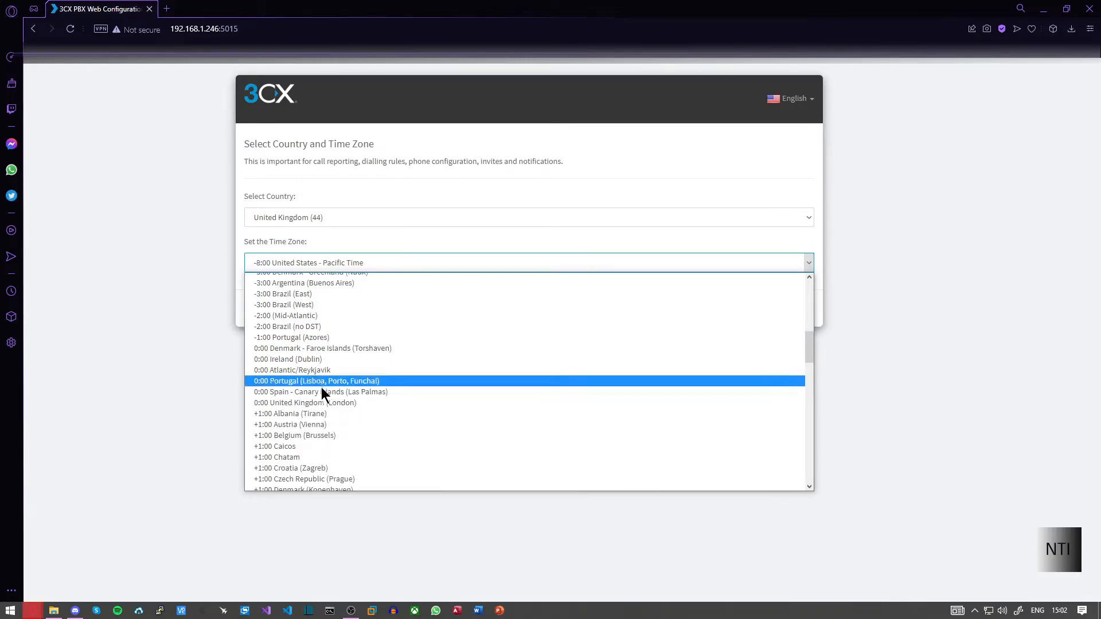
left_click(304, 403)
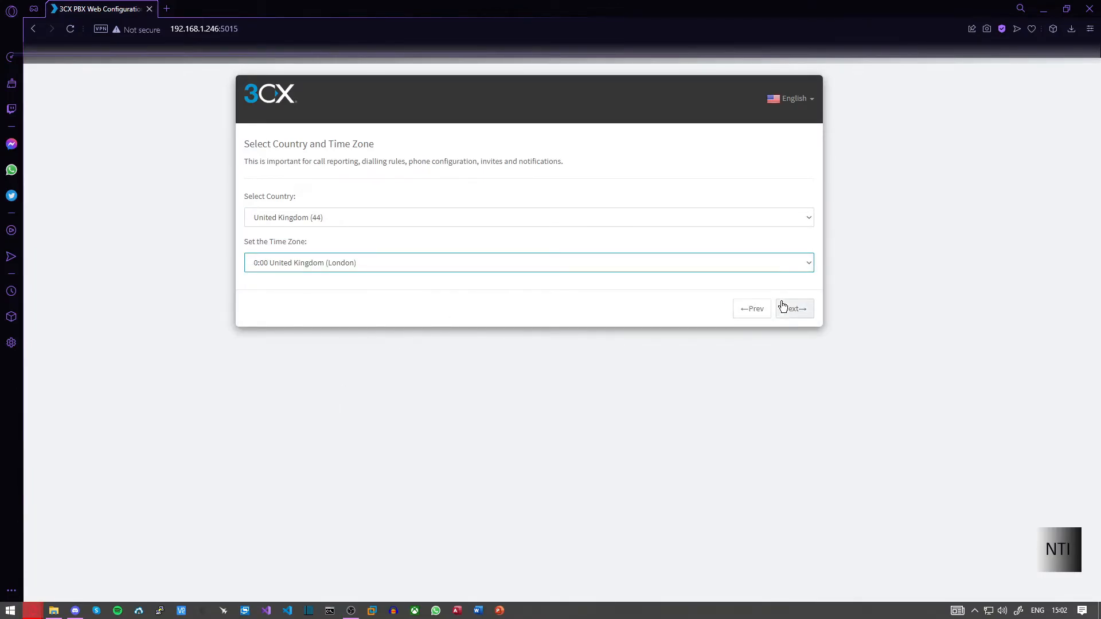
Create operator extension 2000 for Operator NTI.
left_click(792, 308)
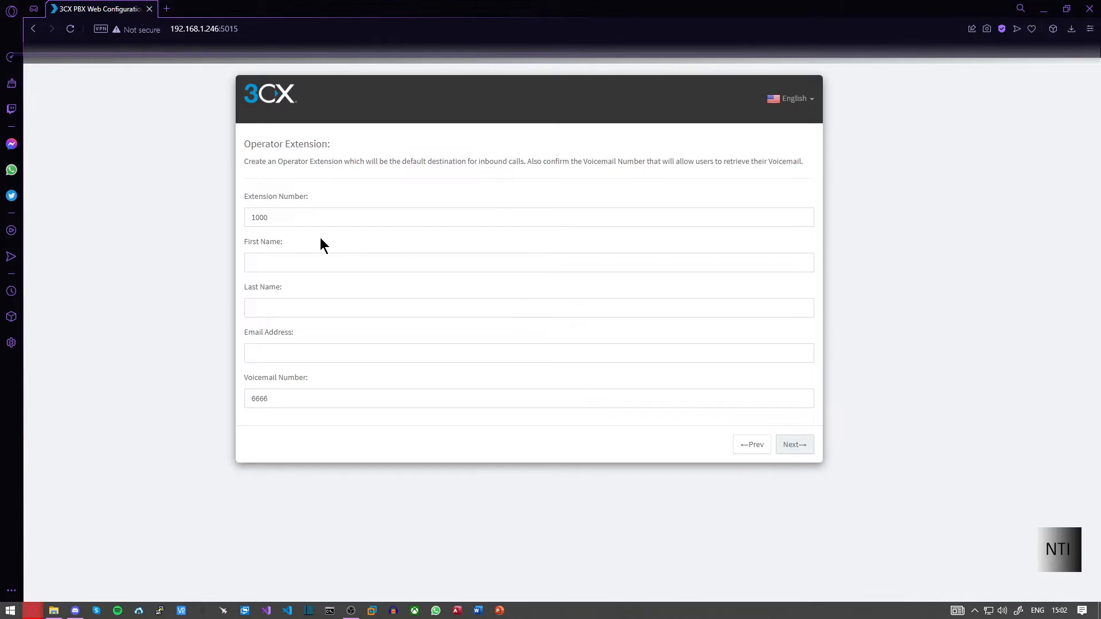
left_click(529, 216)
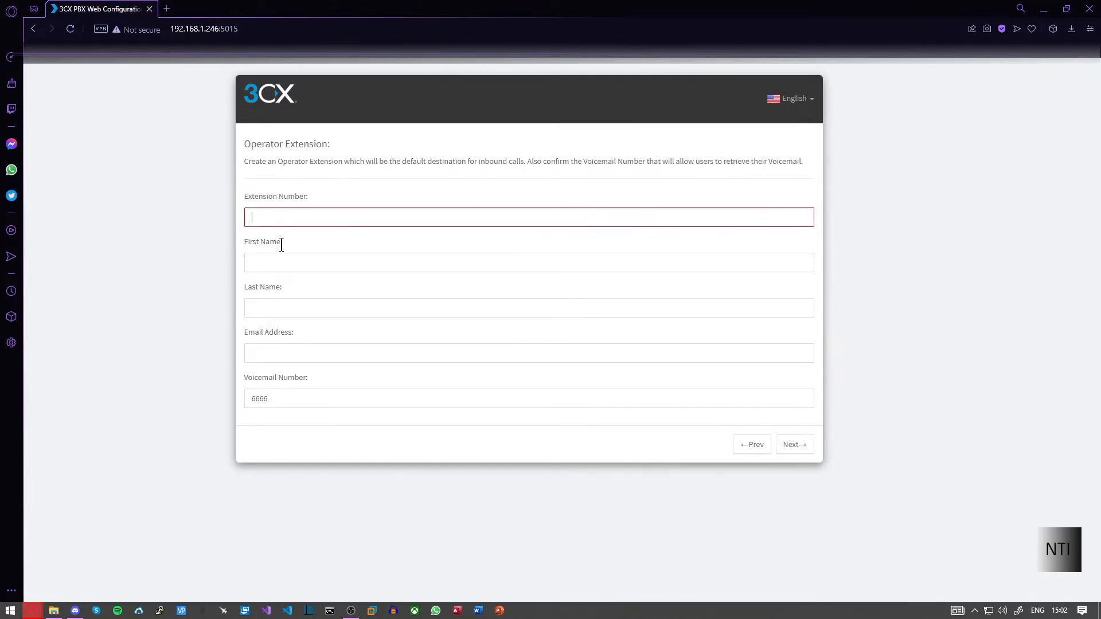
type("2000")
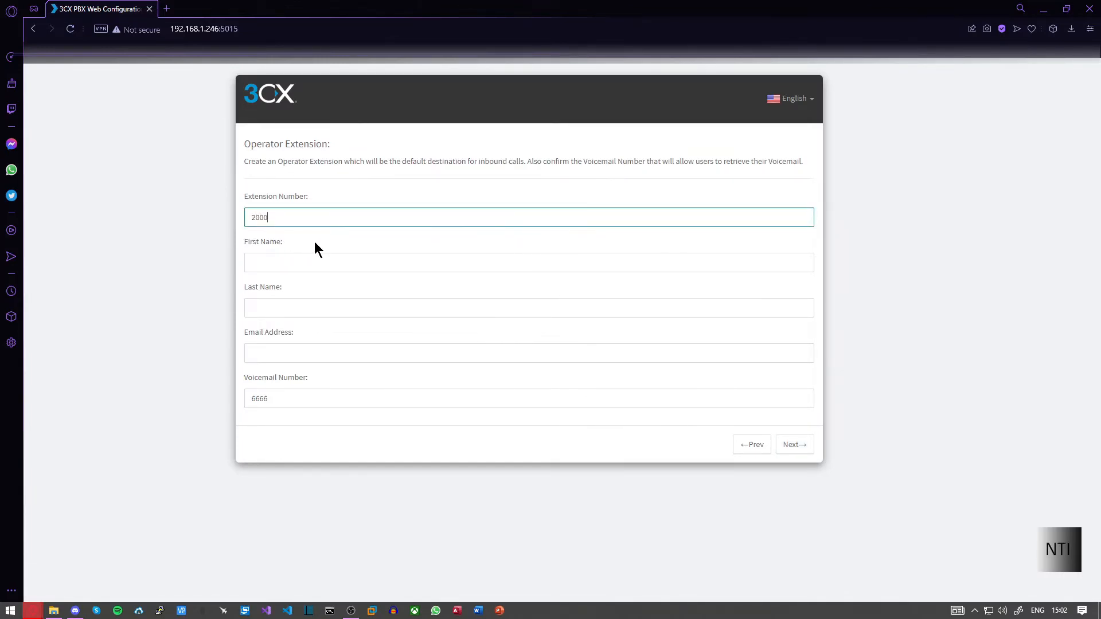
type("Operator")
left_click(528, 308)
type("NTI")
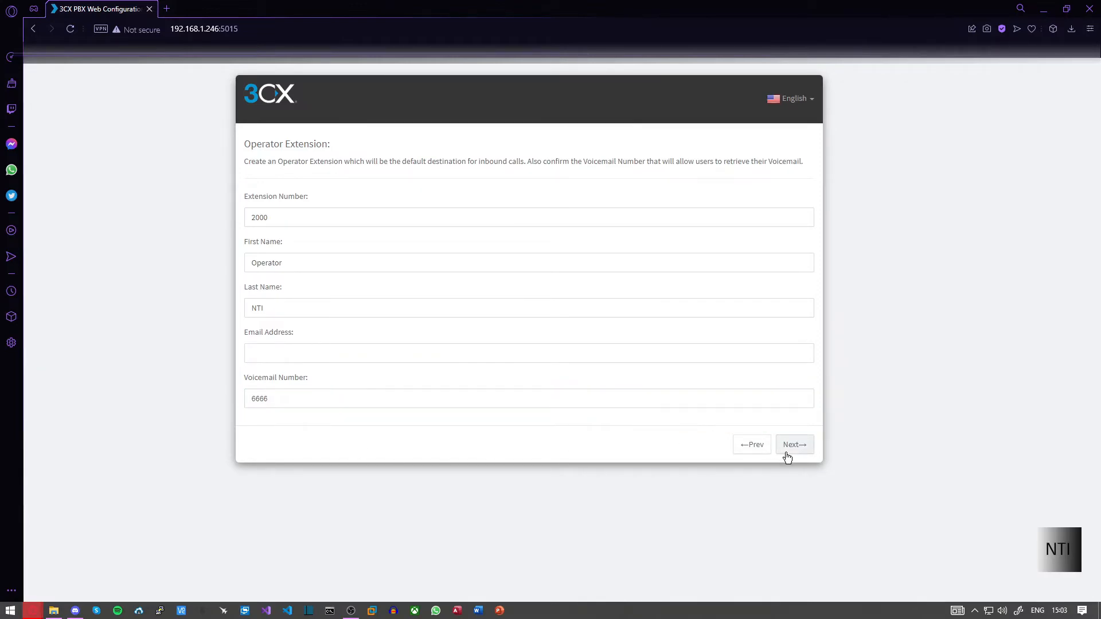
left_click(794, 444)
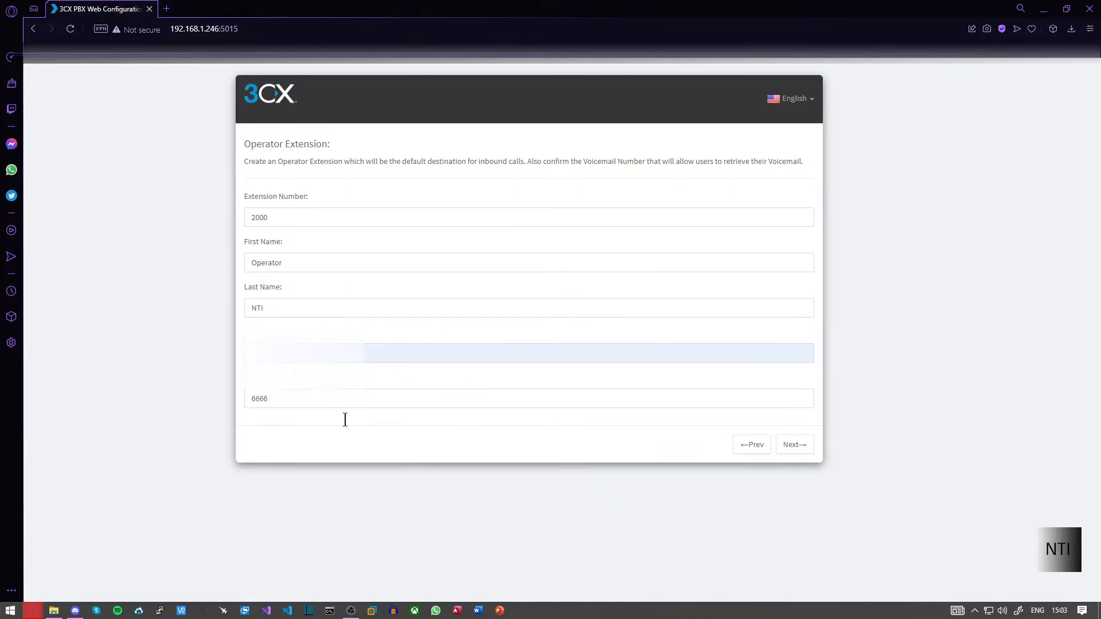
mouse_move(782, 390)
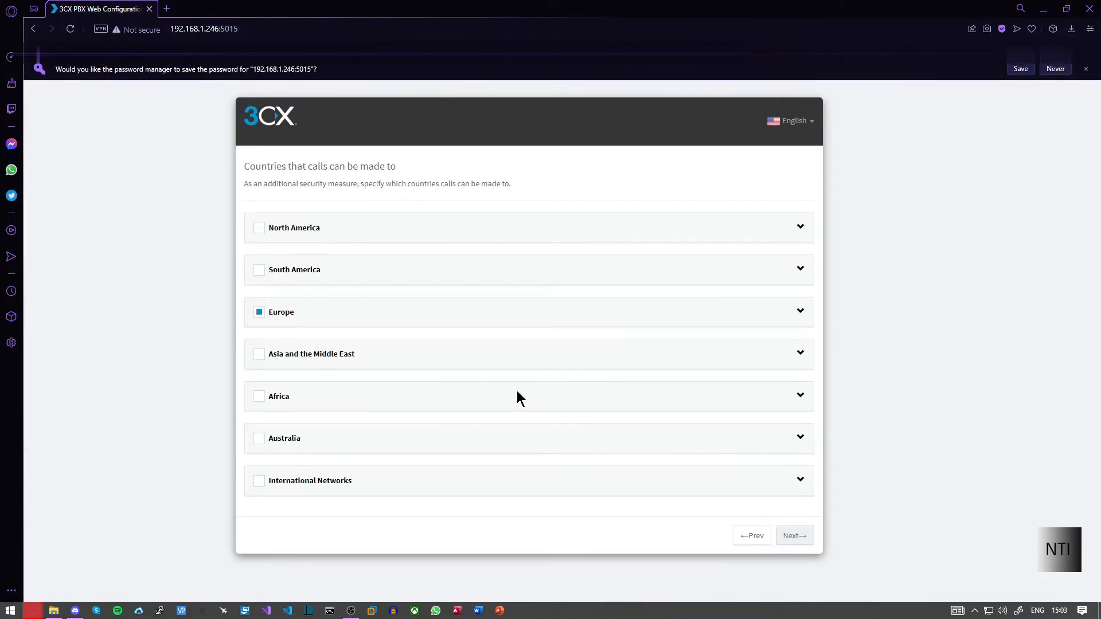
Allow calls to Europe and select the UK English Prompts Set to complete setup.
left_click(794, 534)
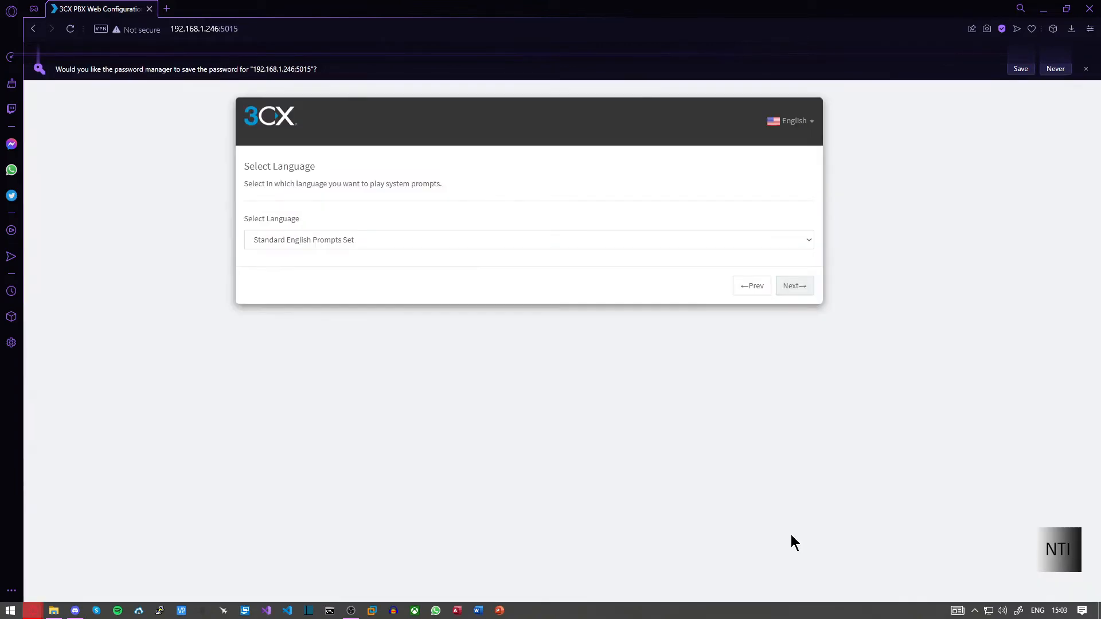
left_click(528, 240)
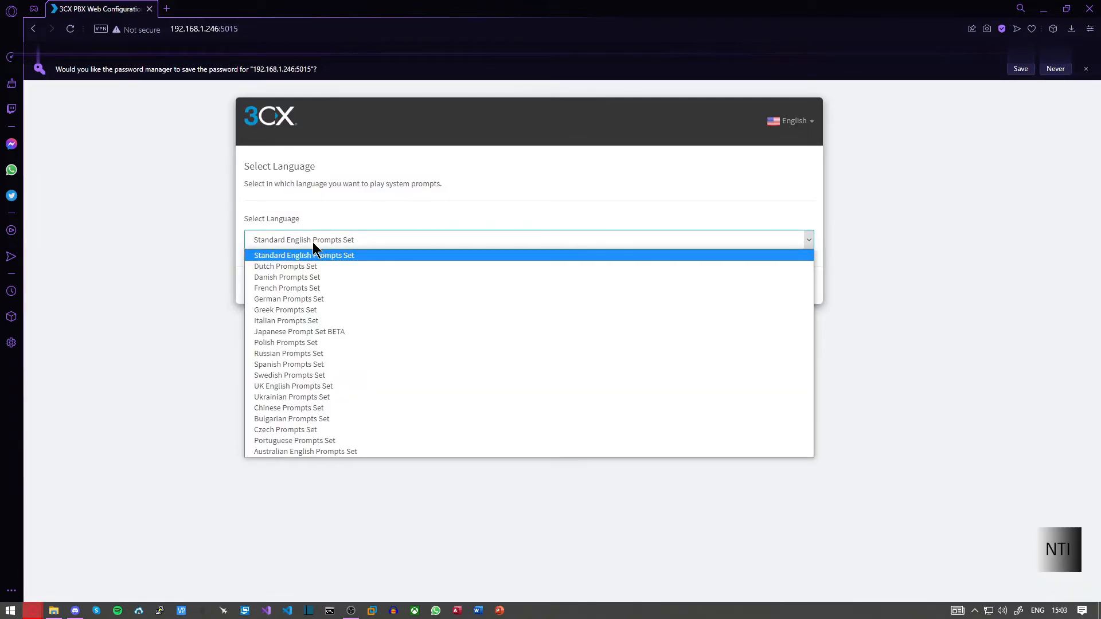
left_click(293, 386)
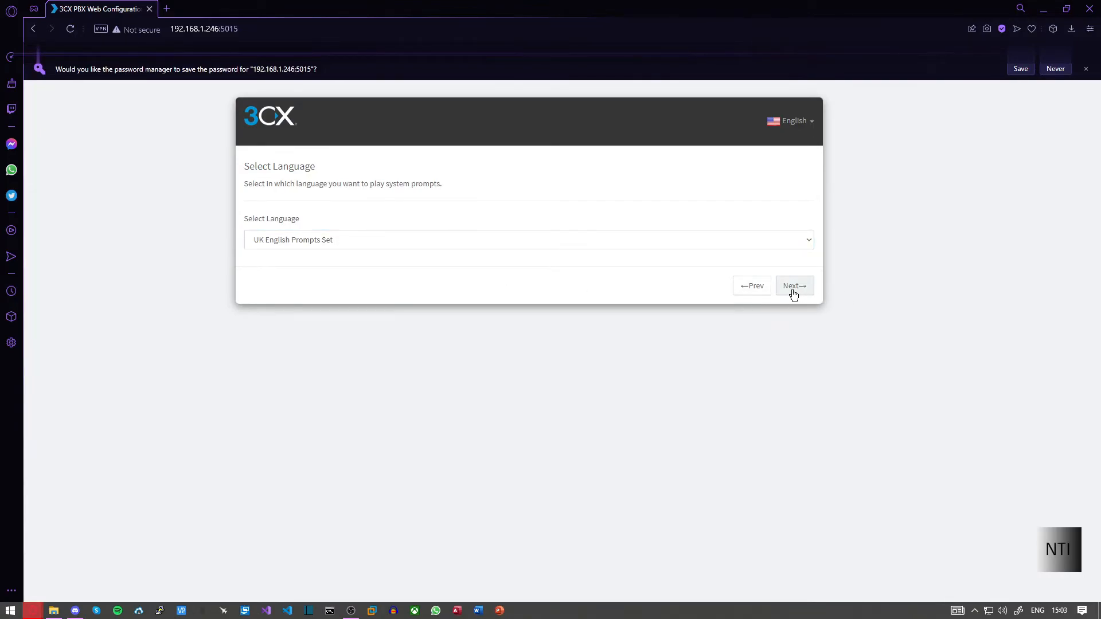
left_click(794, 285)
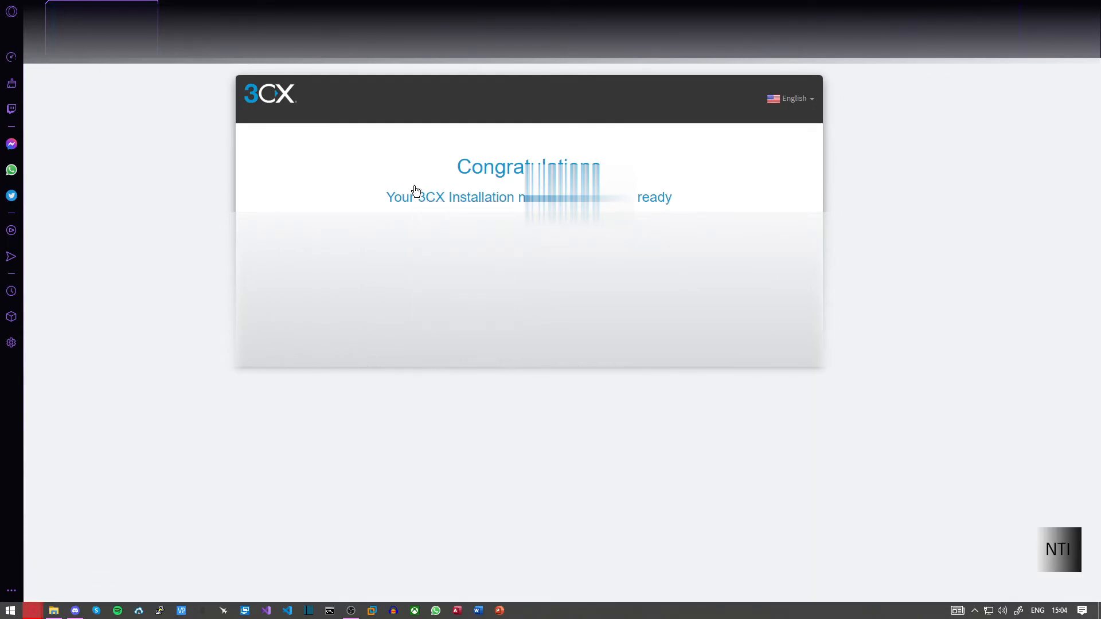
left_click(279, 9)
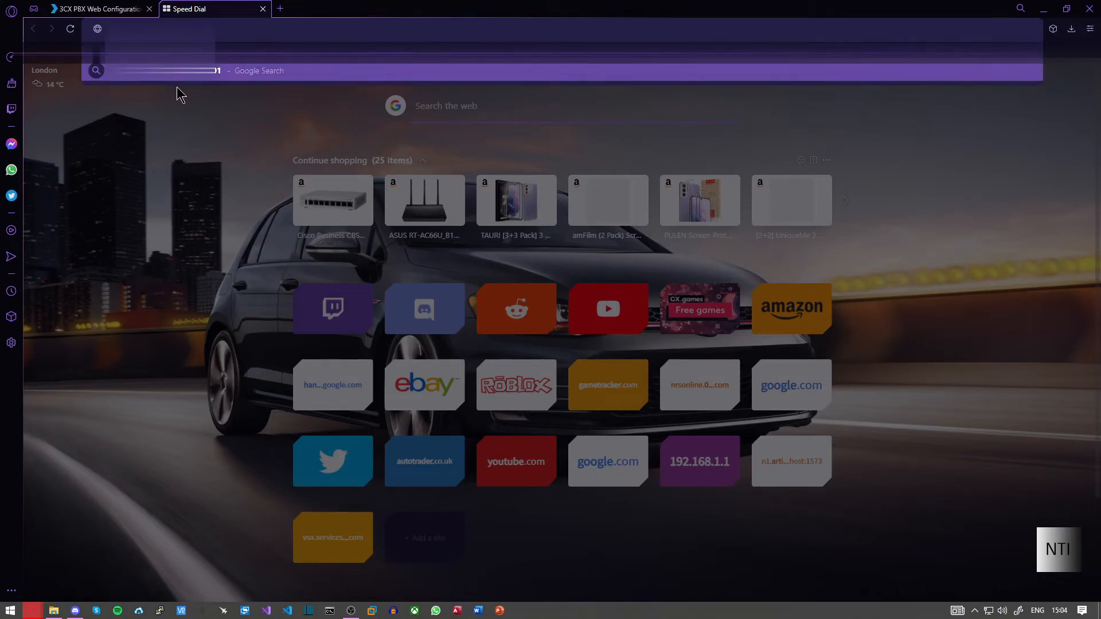
type("https://192.1:5001")
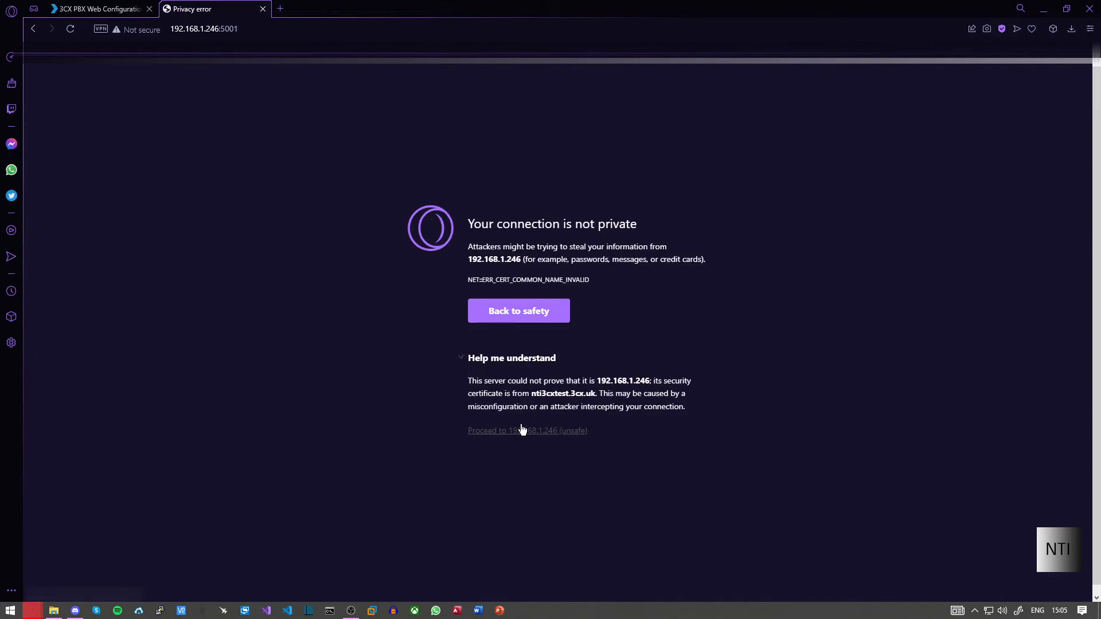
Bypass the certificate warning, log in as Admin, and dismiss the 3CX App promotion.
left_click(526, 431)
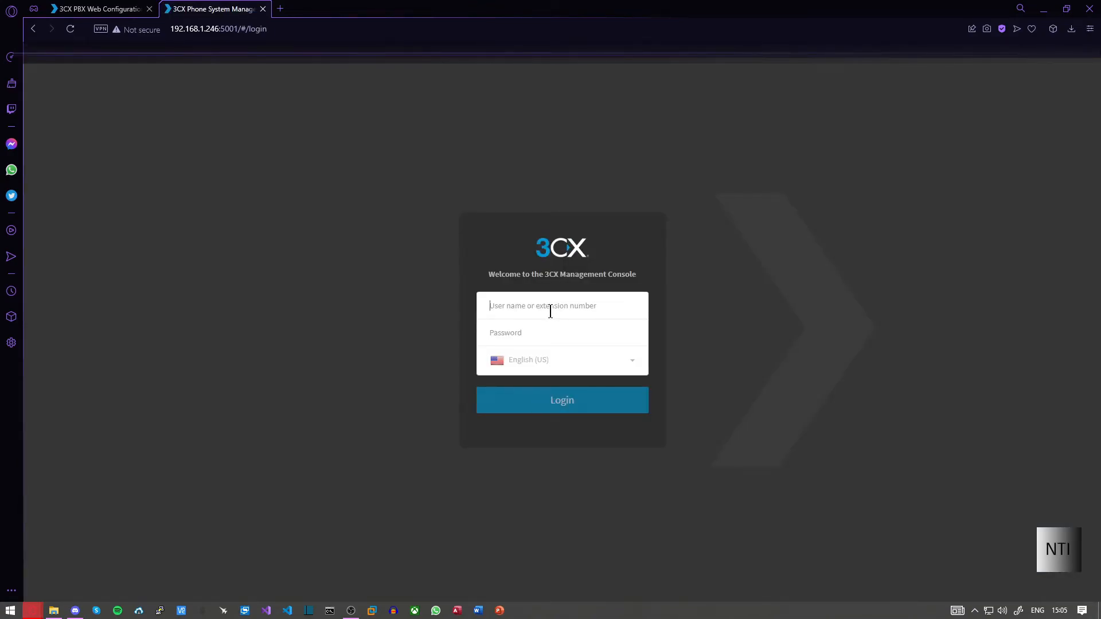
type("Admin")
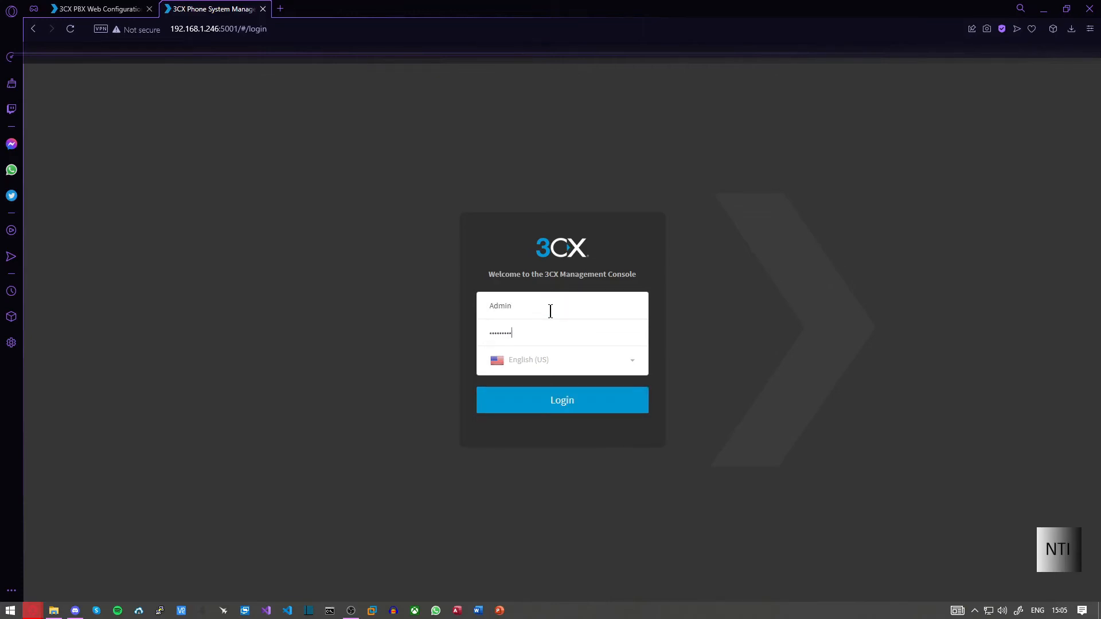
left_click(561, 359)
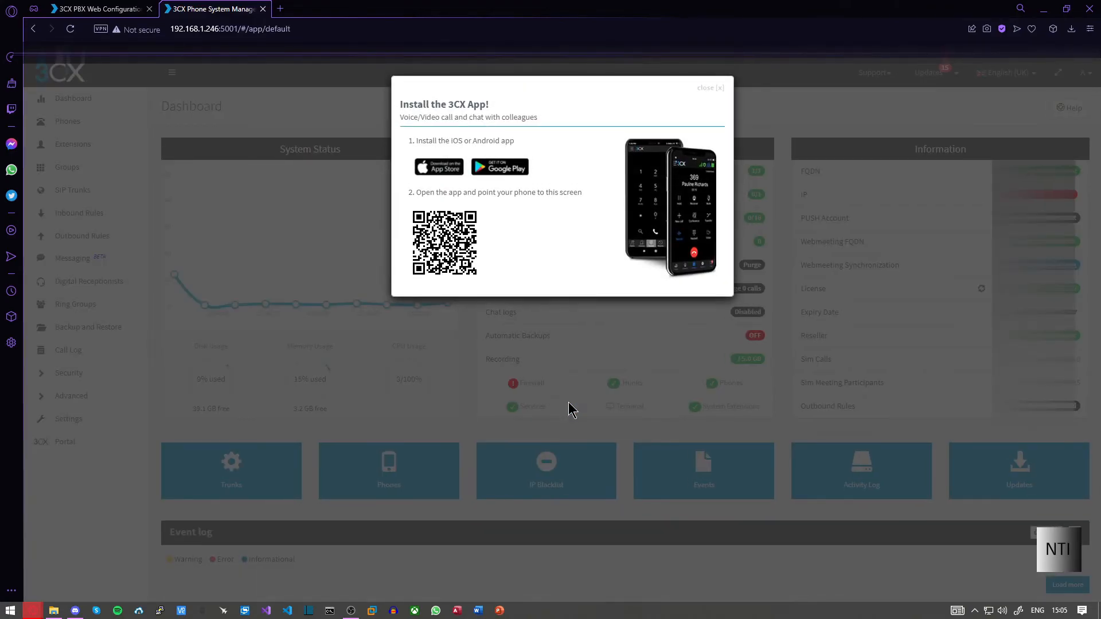
mouse_move(710, 91)
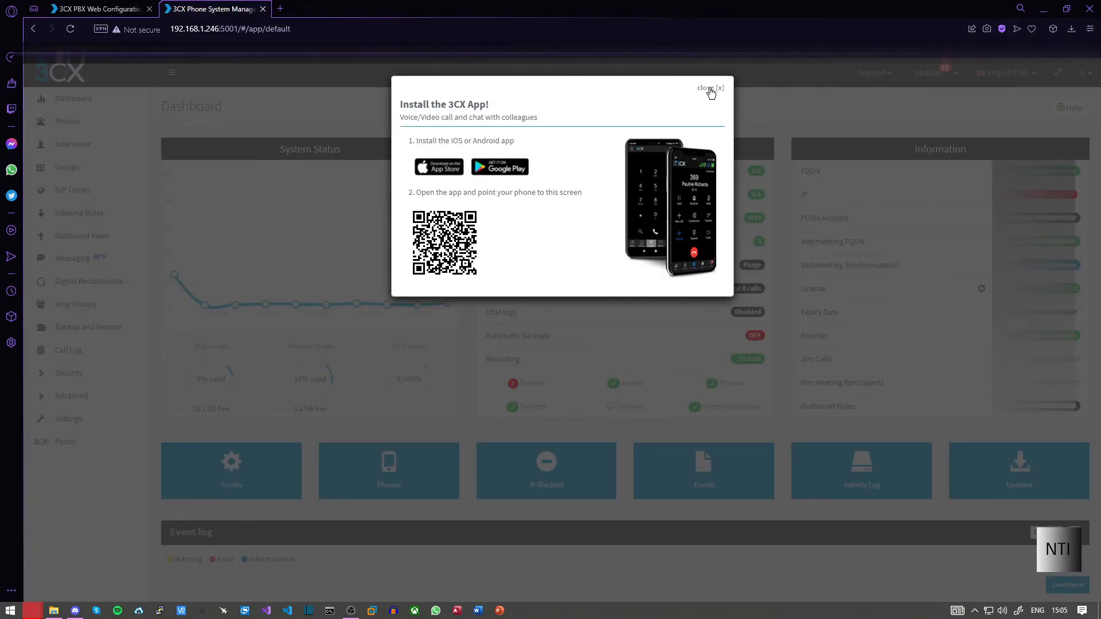
mouse_move(679, 103)
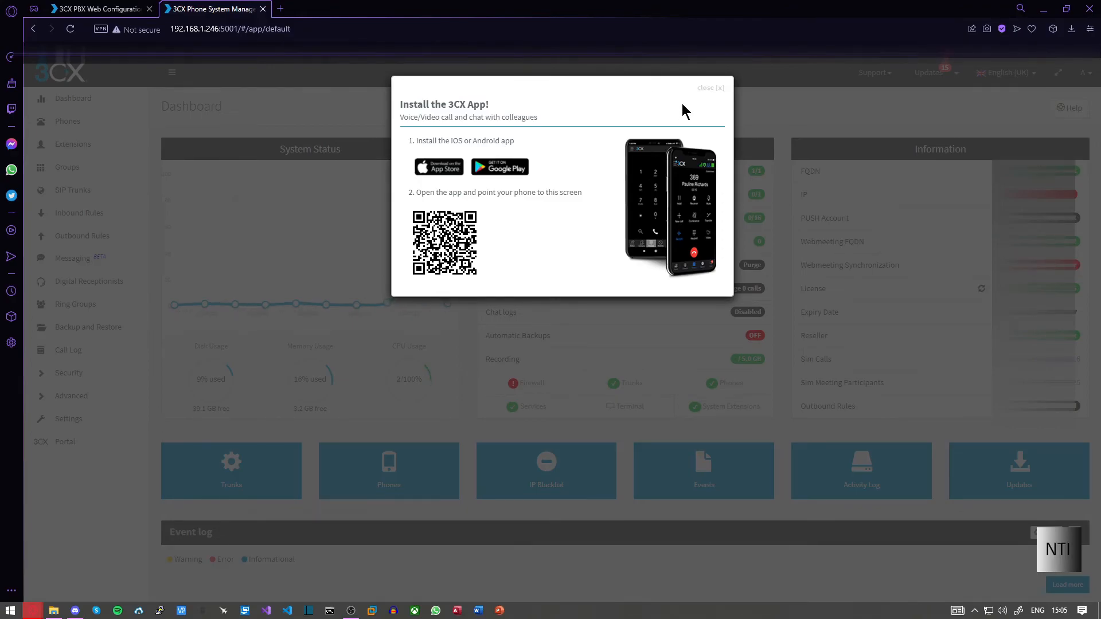
left_click(709, 87)
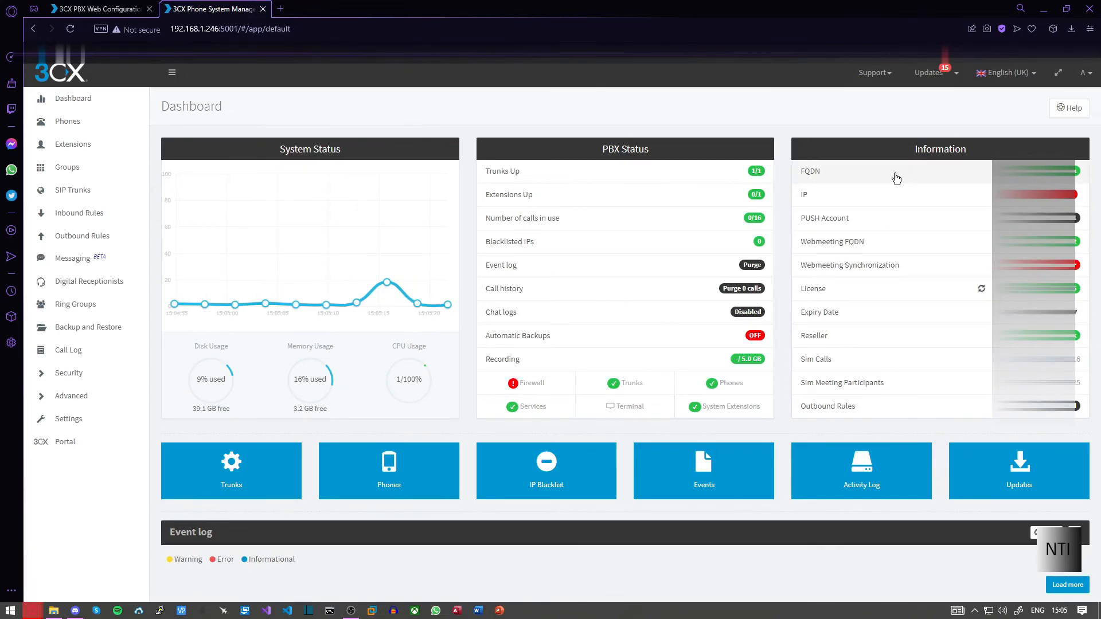
mouse_move(79, 235)
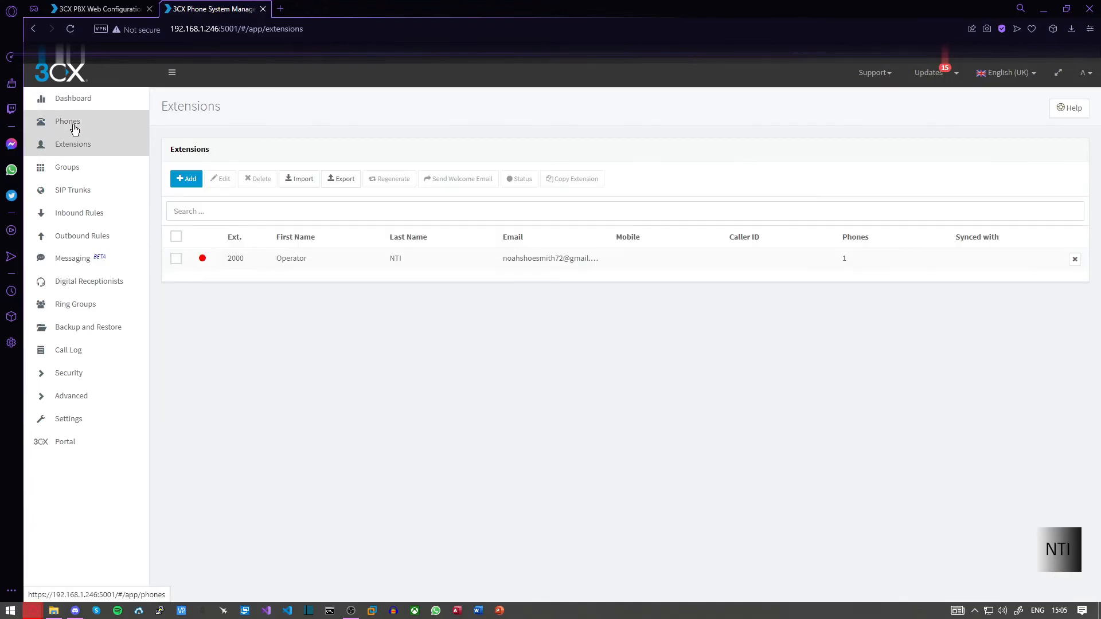
Browse the SIP Trunks and Digital Receptionists lists, then return to the Dashboard.
left_click(73, 190)
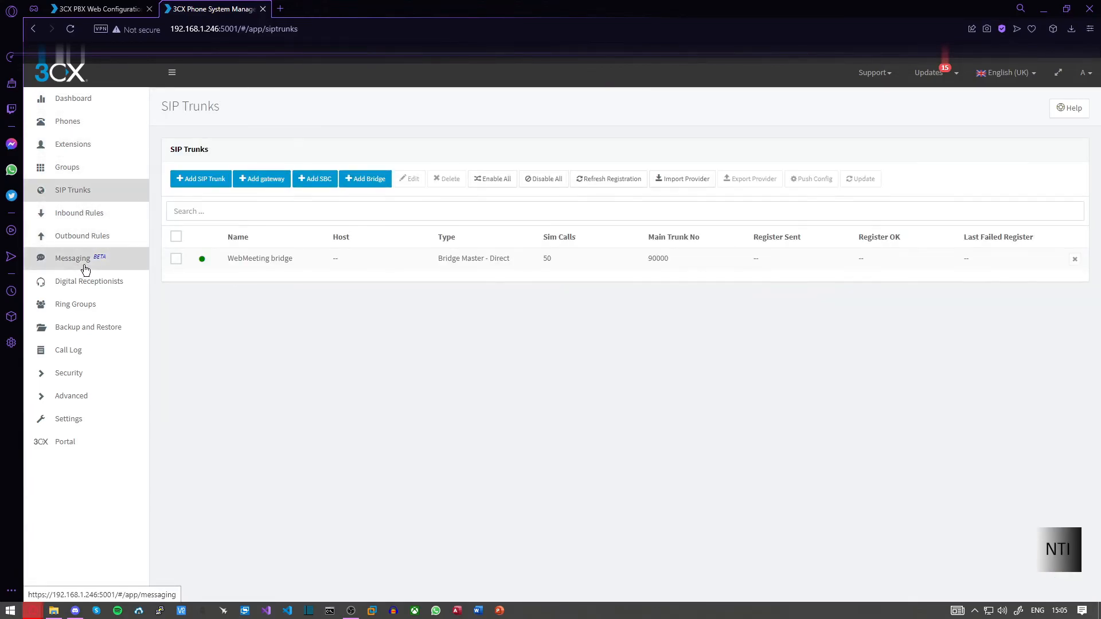
left_click(89, 280)
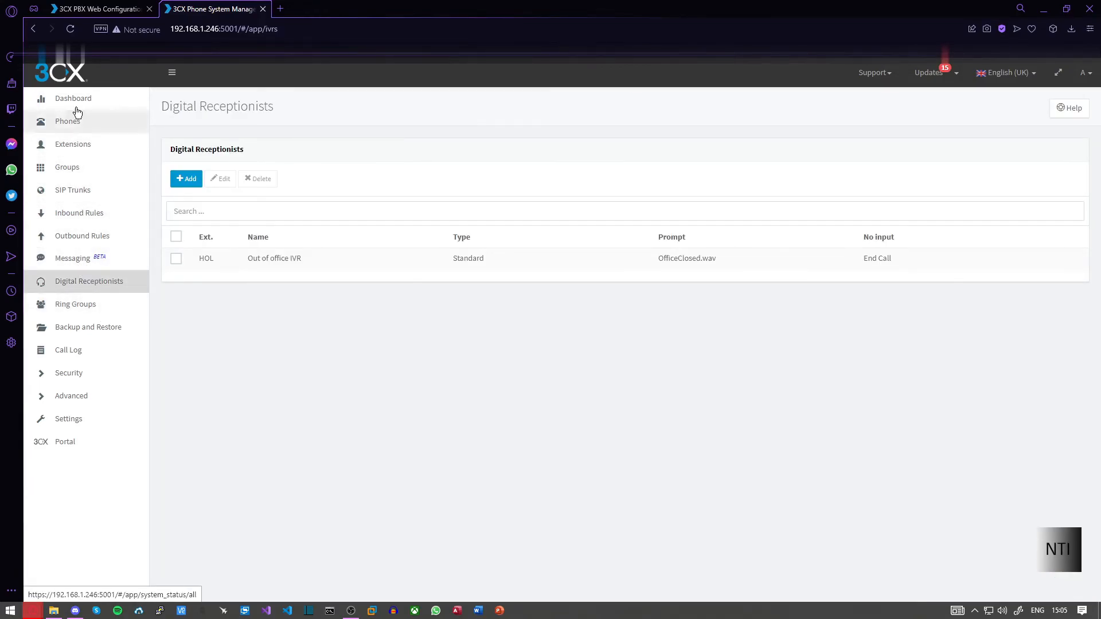
left_click(73, 98)
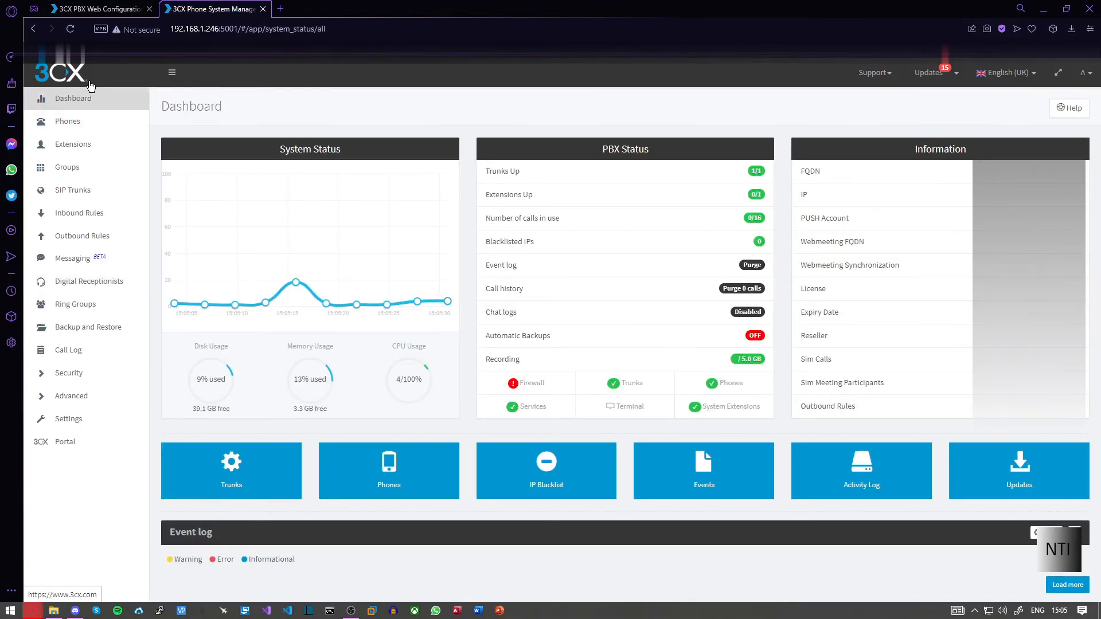